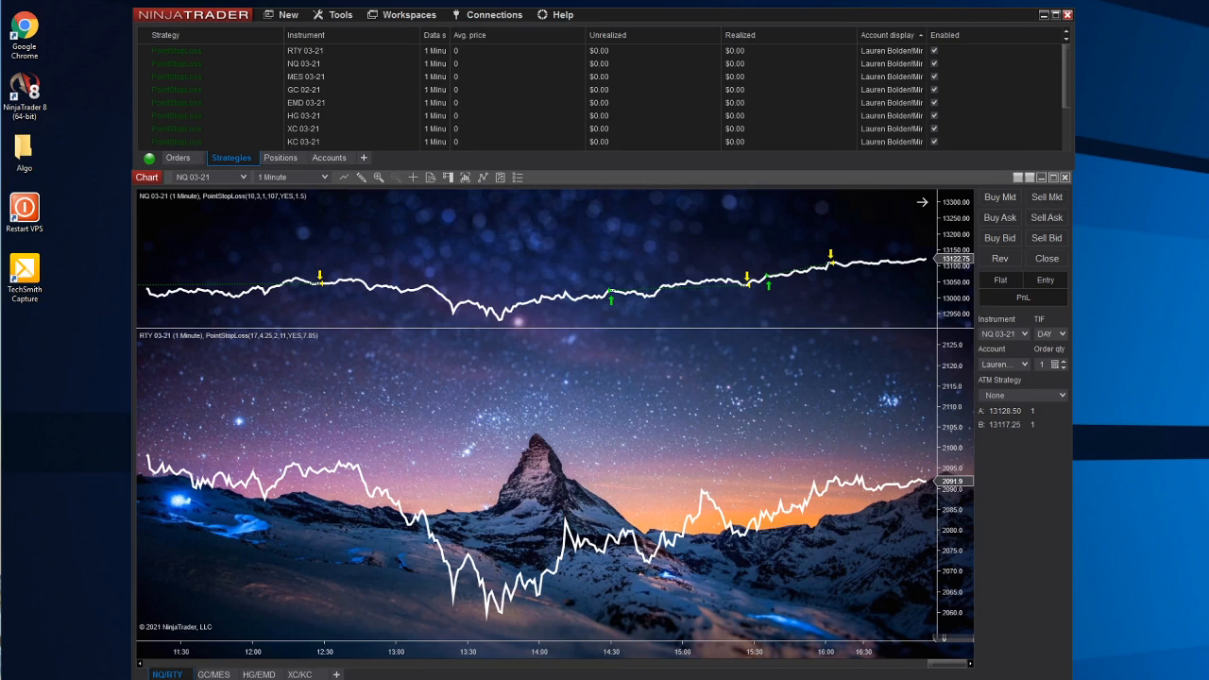
{"action": "mouse_move", "coordinate": [693, 332]}
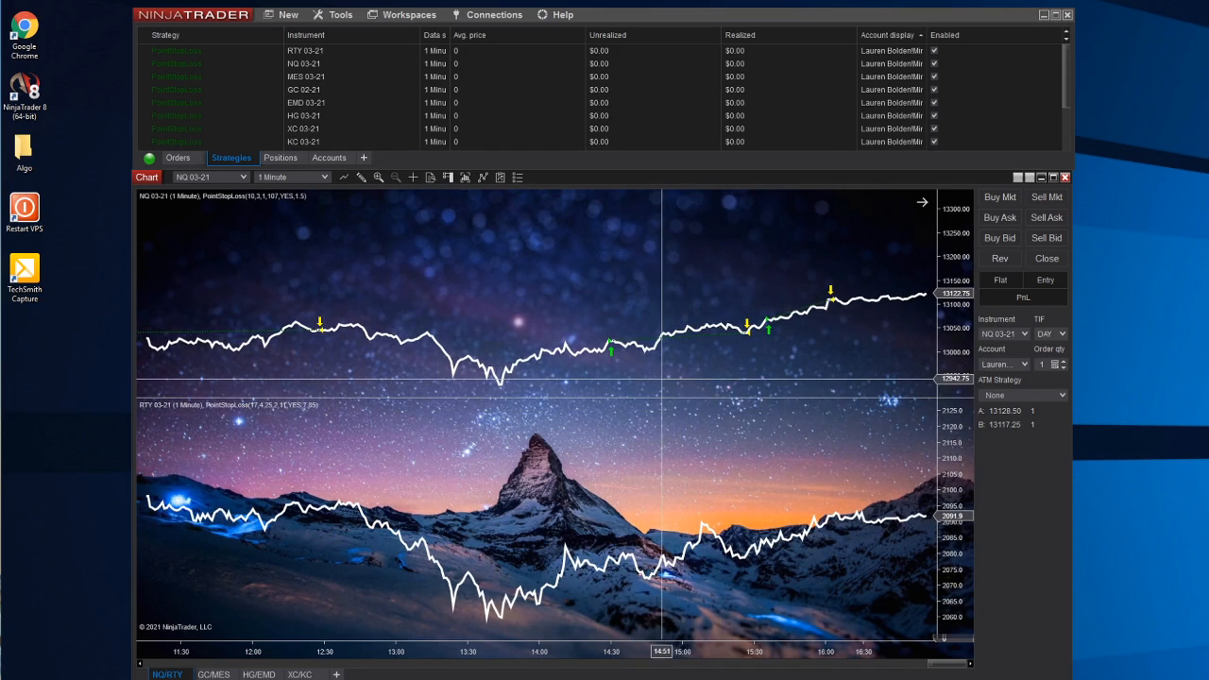
{"action": "mouse_move", "coordinate": [1133, 443]}
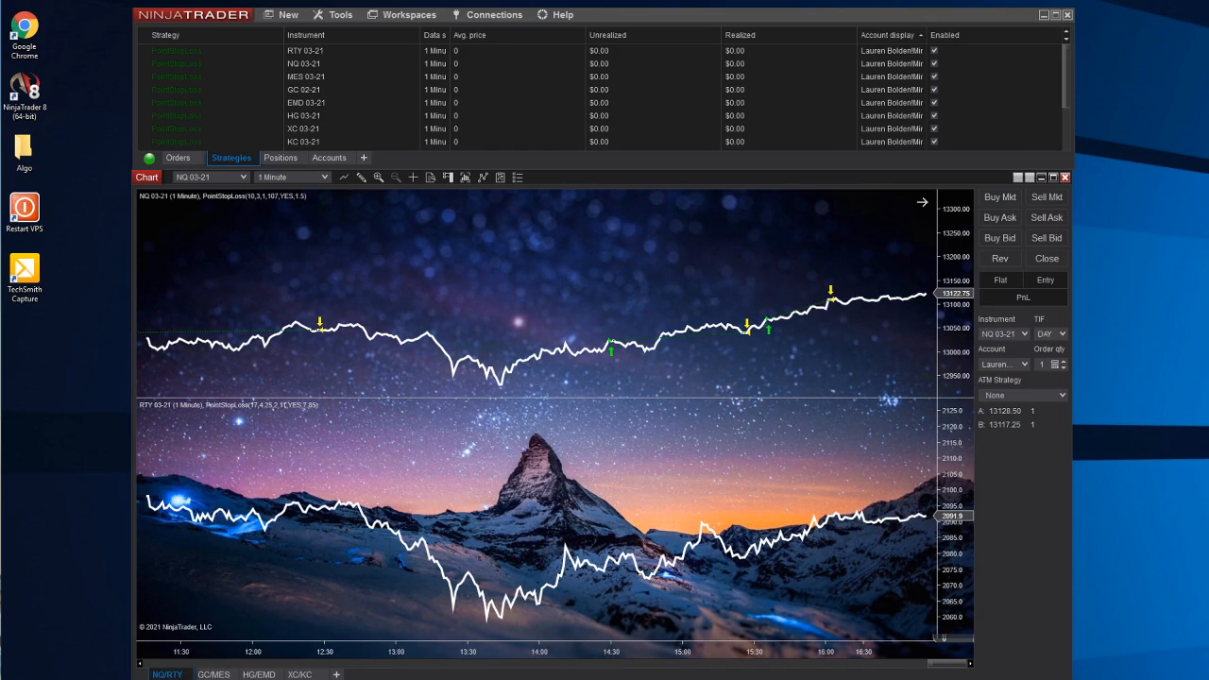
{"action": "mouse_move", "coordinate": [912, 18]}
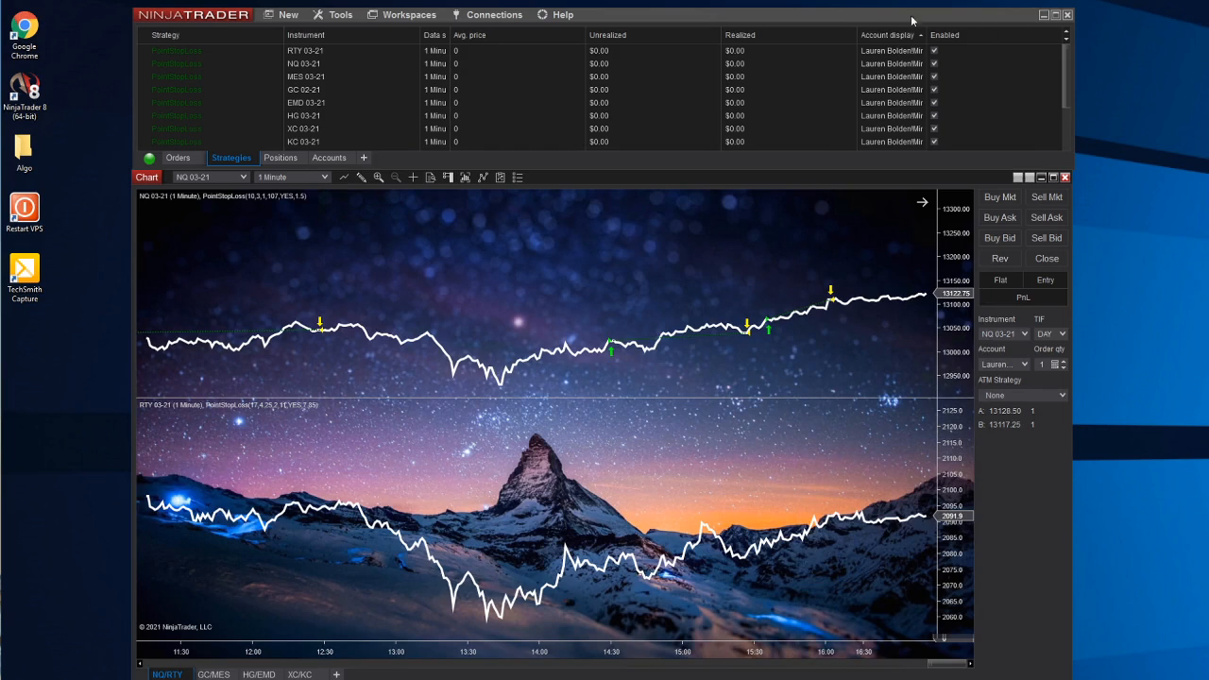
{"action": "mouse_move", "coordinate": [832, 22]}
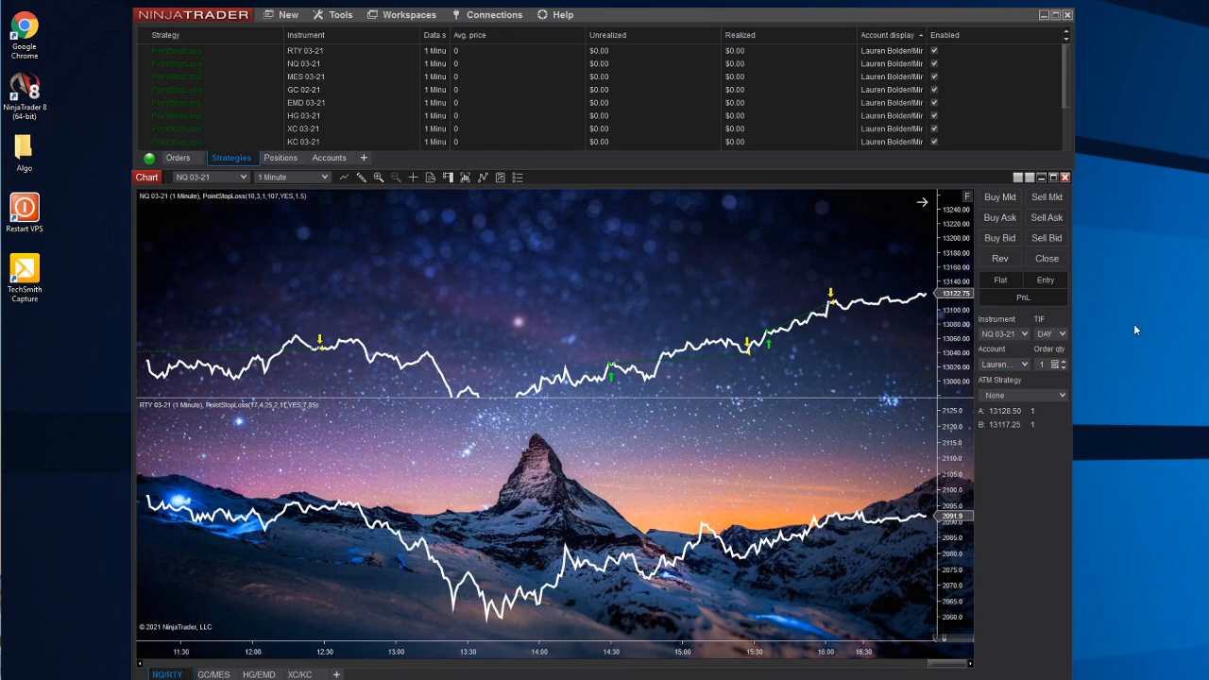
{"action": "mouse_move", "coordinate": [1128, 302]}
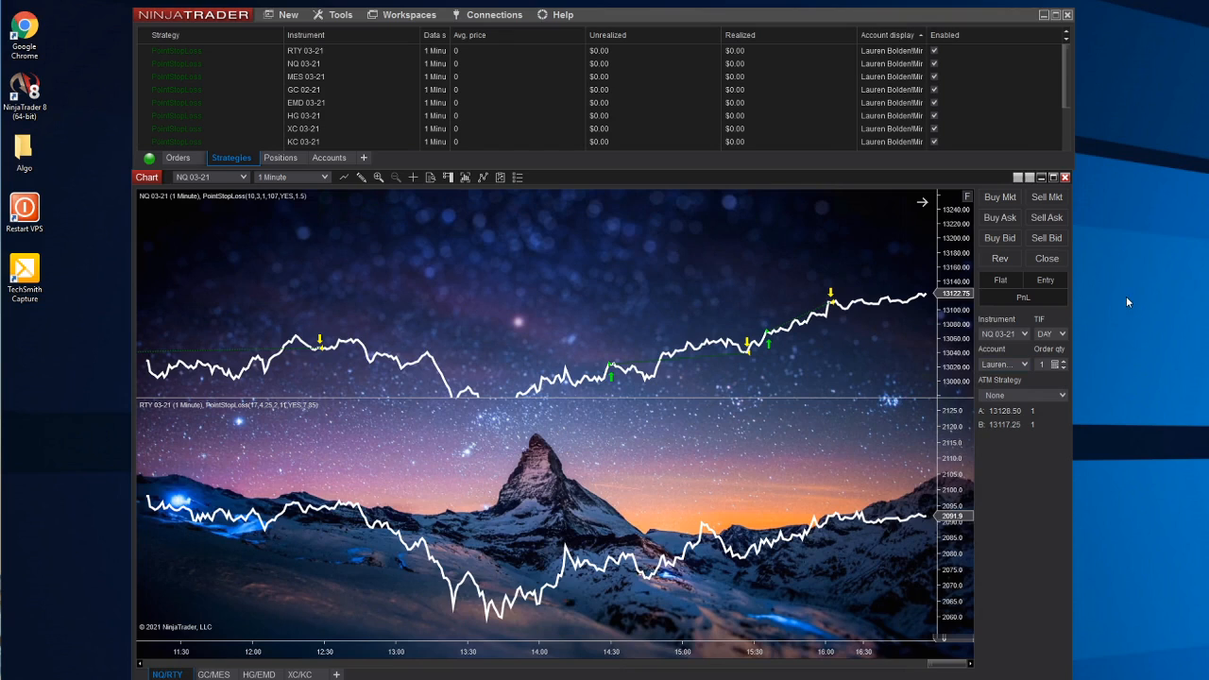
{"action": "mouse_move", "coordinate": [895, 3]}
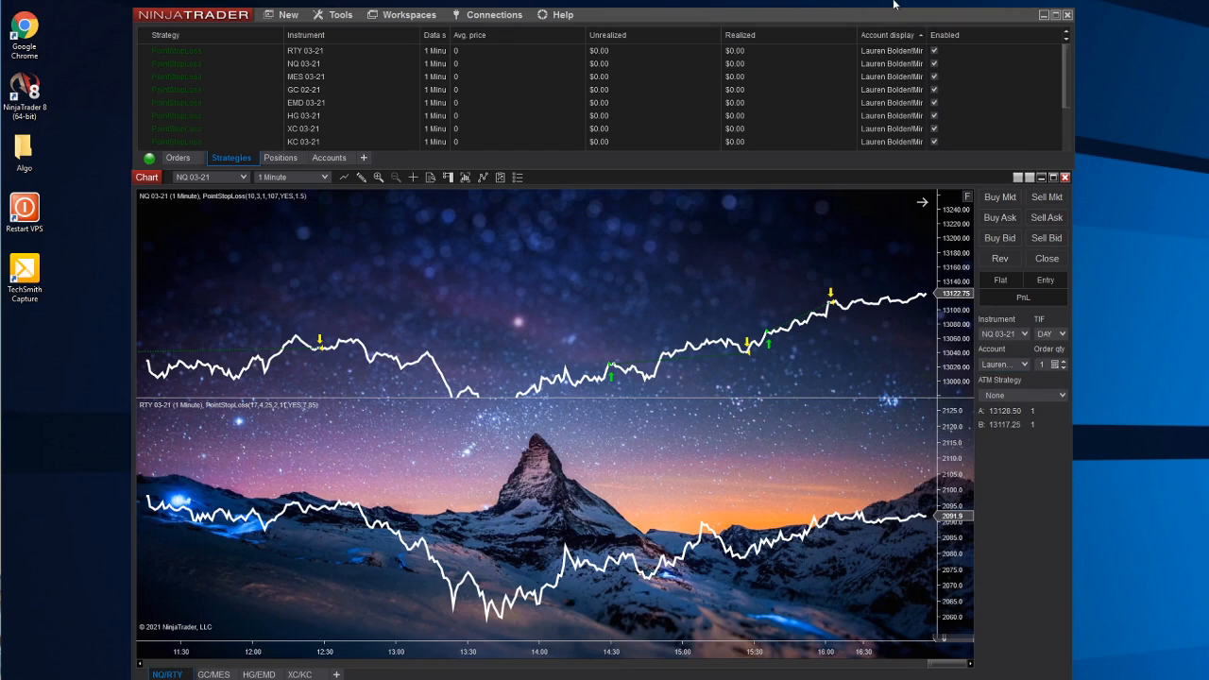
{"action": "mouse_move", "coordinate": [1160, 503]}
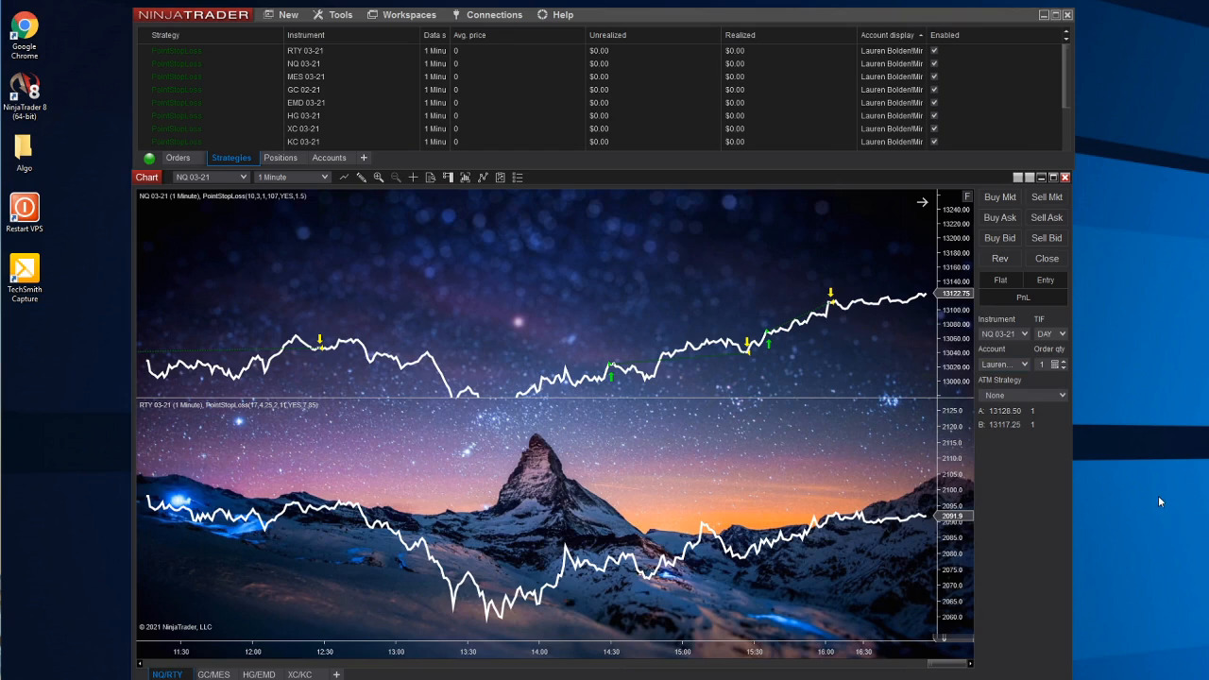
{"action": "mouse_move", "coordinate": [1122, 468]}
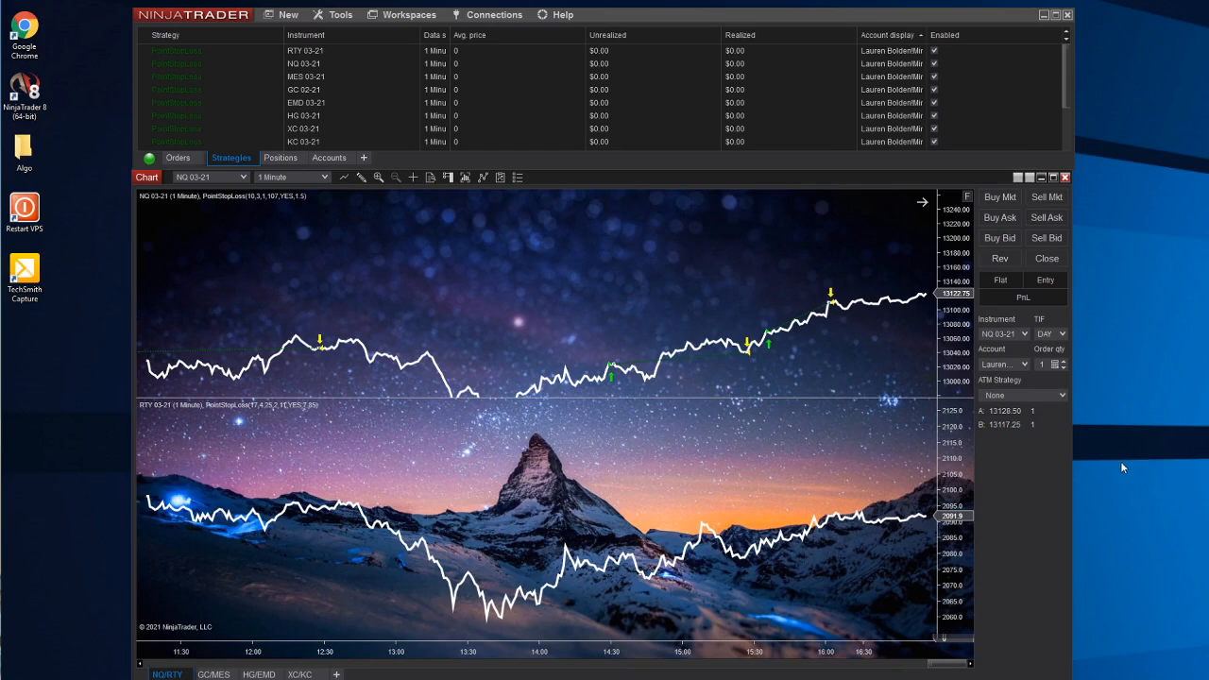
{"action": "mouse_move", "coordinate": [1007, 529]}
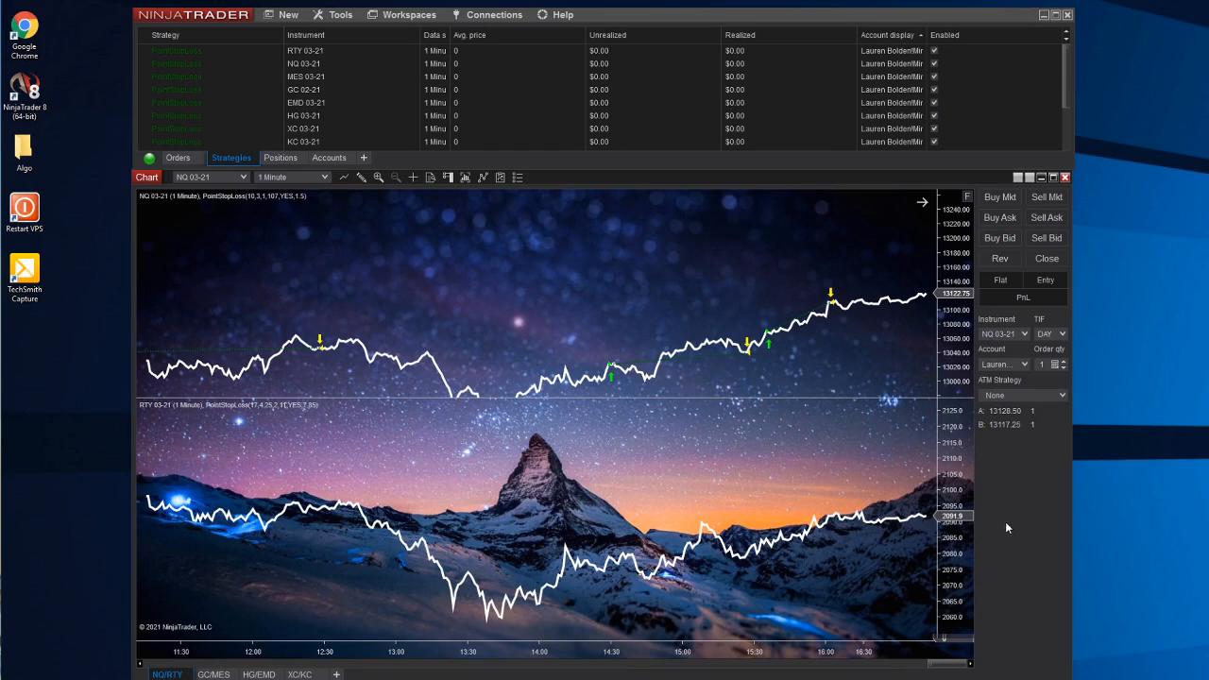
{"action": "mouse_move", "coordinate": [1118, 479]}
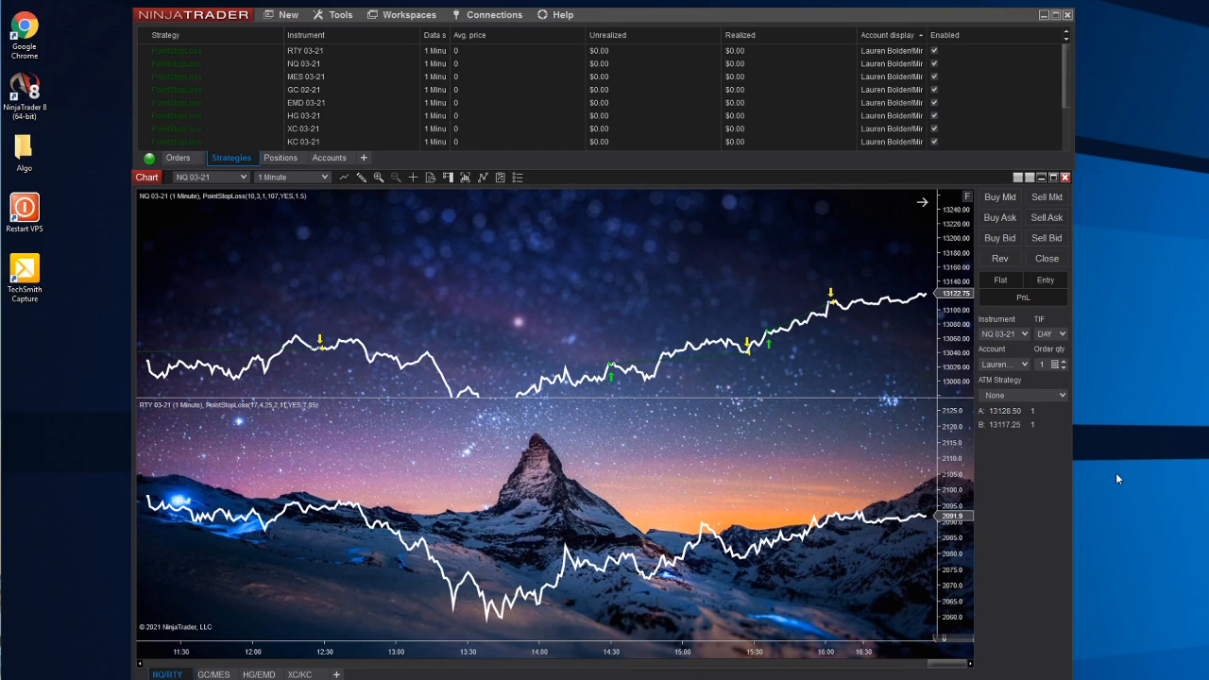
{"action": "mouse_move", "coordinate": [1095, 461]}
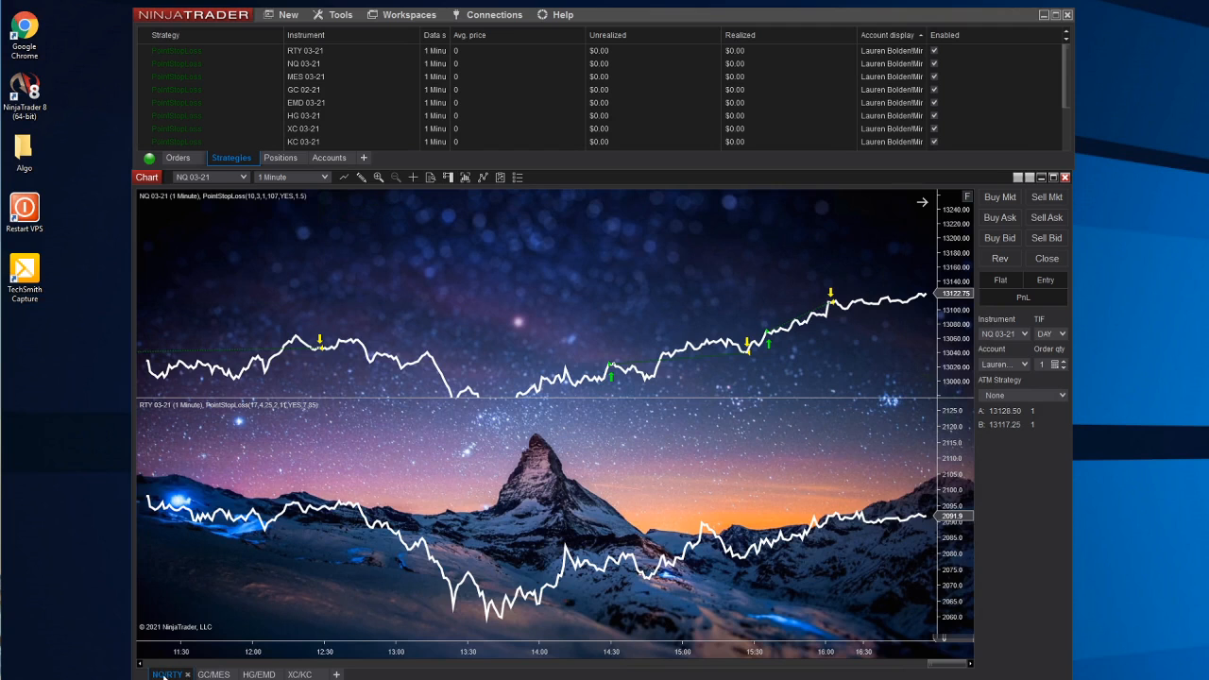
- Switch between the NQ/RTY, GC 02-21 and HG 03-21 chart tabs to view each pair's trade markers
{"action": "left_click", "coordinate": [212, 672]}
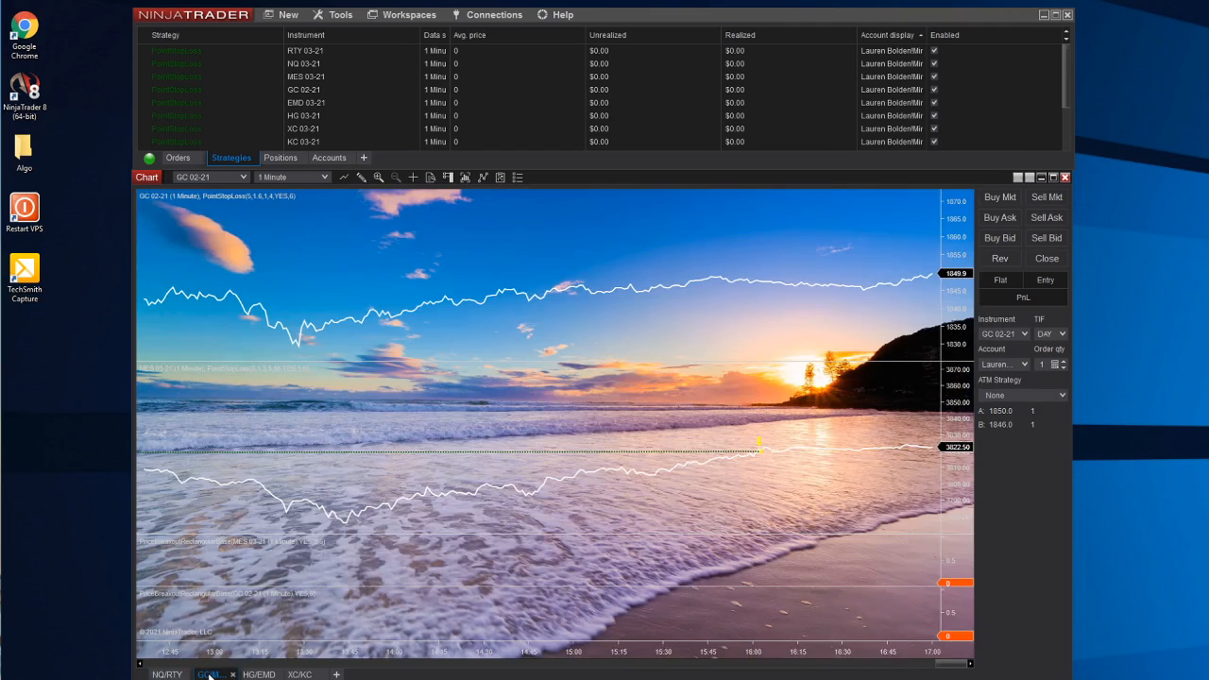
{"action": "left_click", "coordinate": [167, 673]}
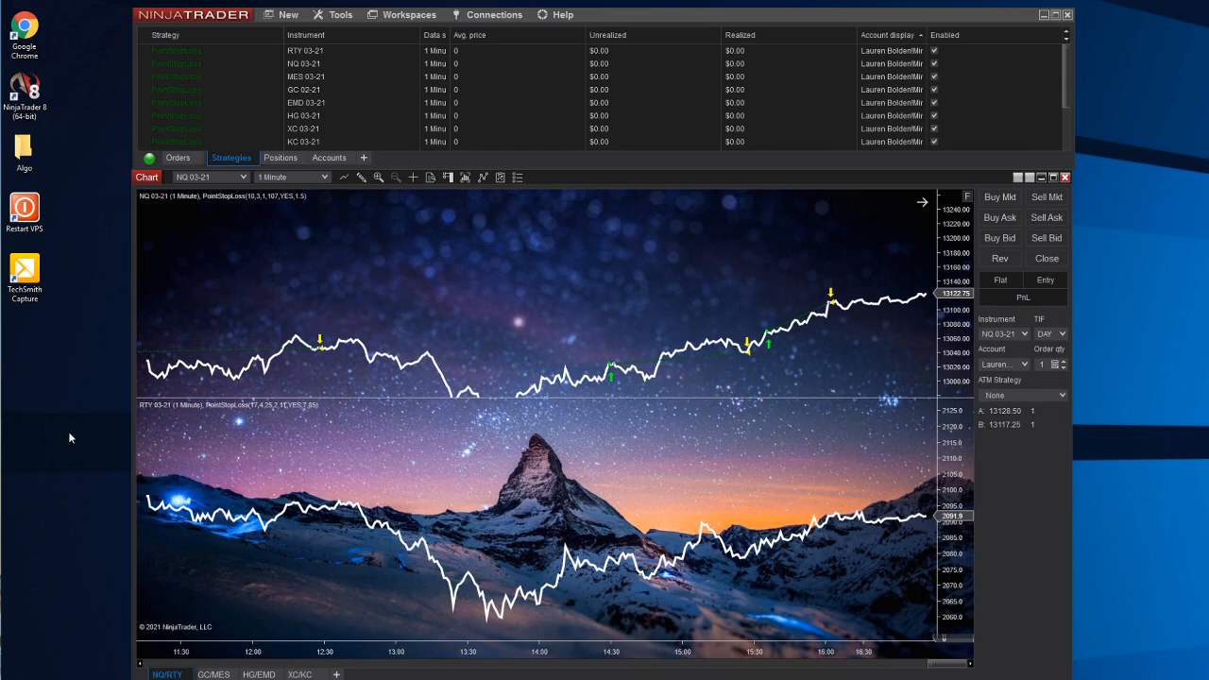
{"action": "mouse_move", "coordinate": [590, 317]}
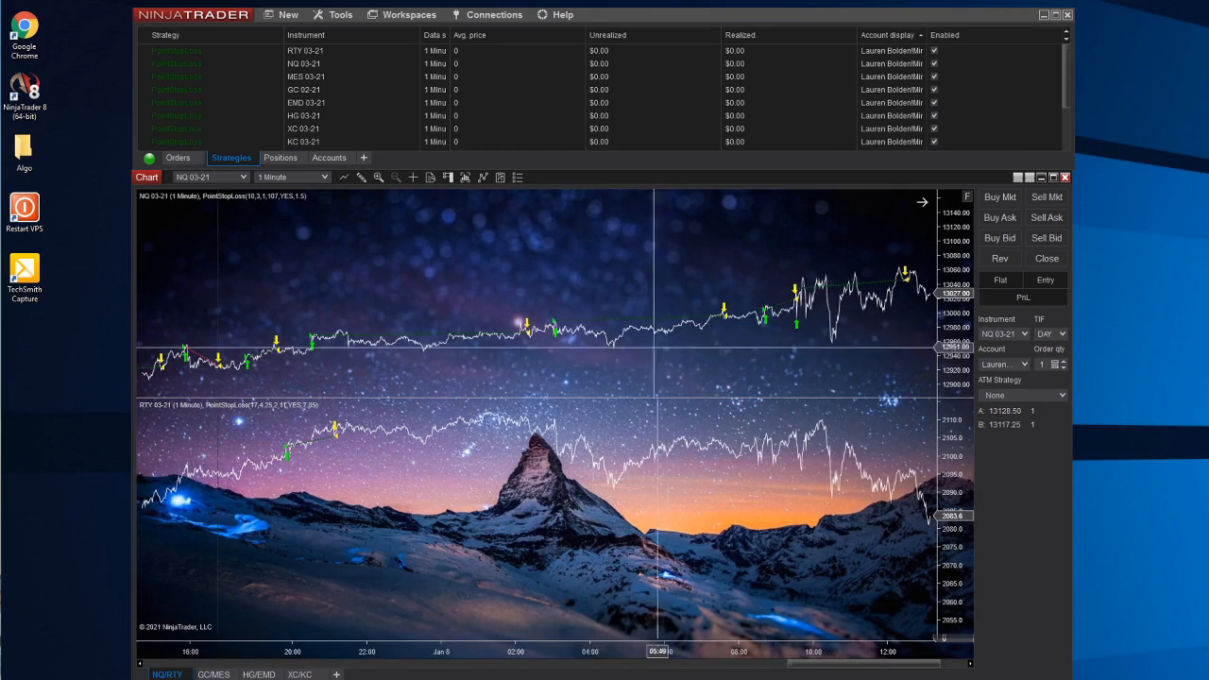
{"action": "mouse_move", "coordinate": [472, 357]}
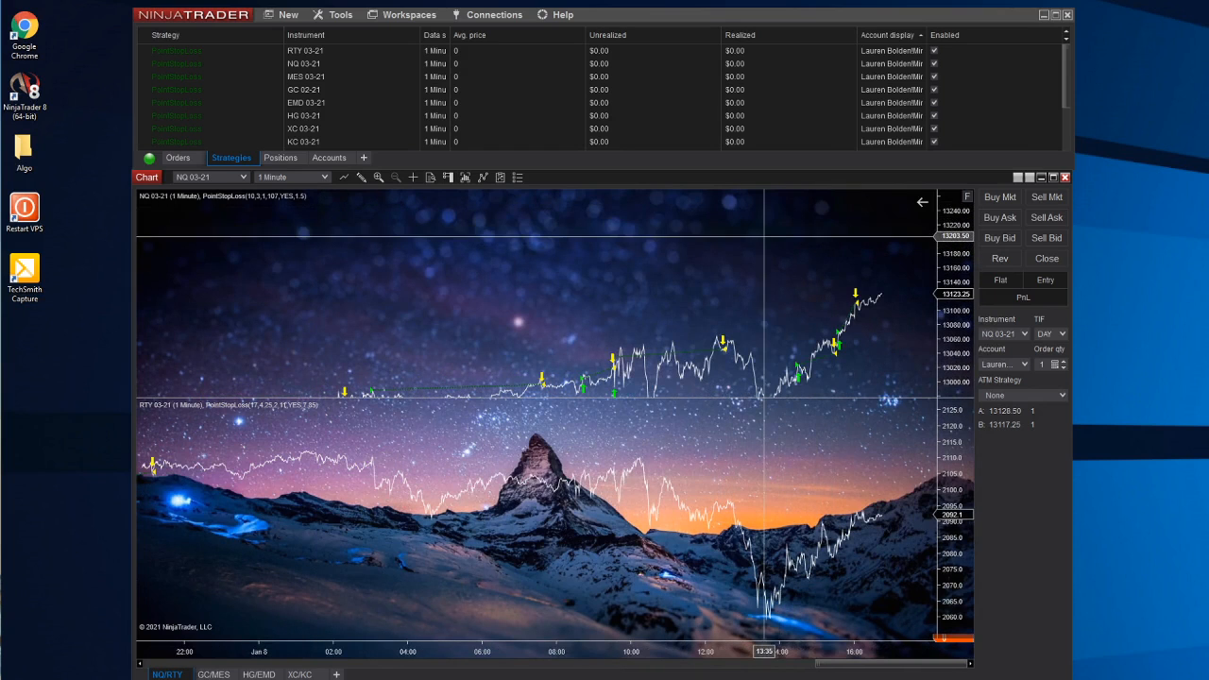
{"action": "mouse_move", "coordinate": [1186, 348]}
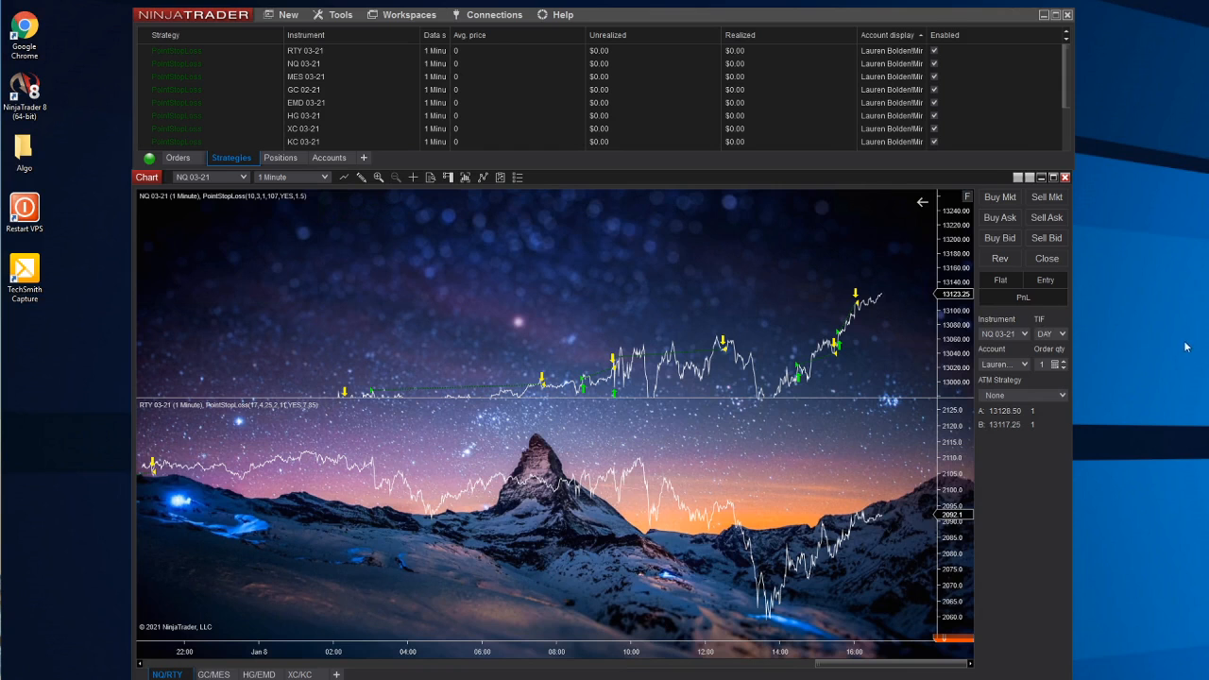
{"action": "mouse_move", "coordinate": [528, 564]}
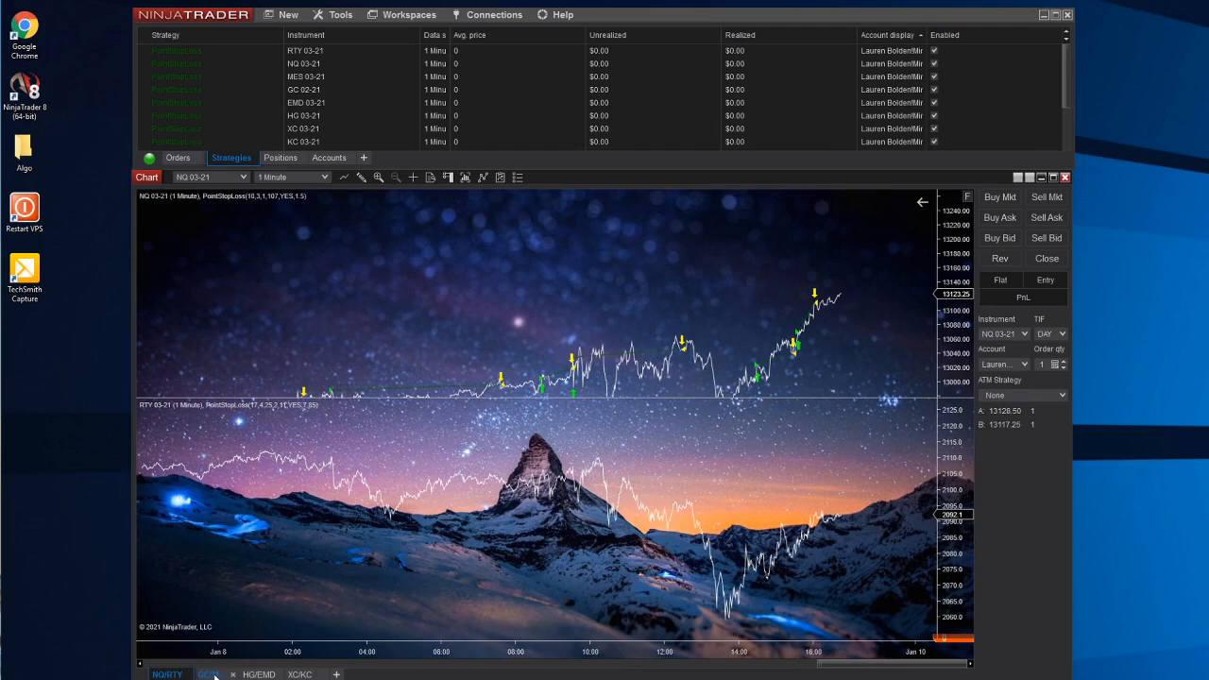
{"action": "left_click", "coordinate": [208, 672]}
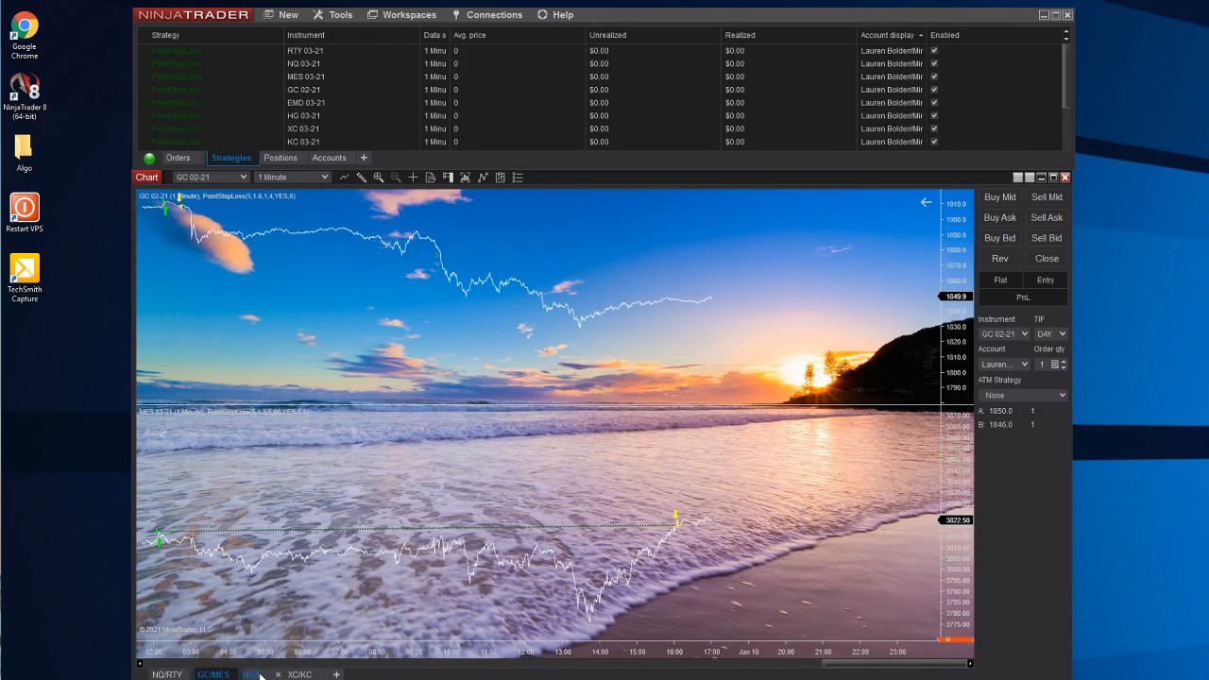
{"action": "left_click", "coordinate": [257, 672]}
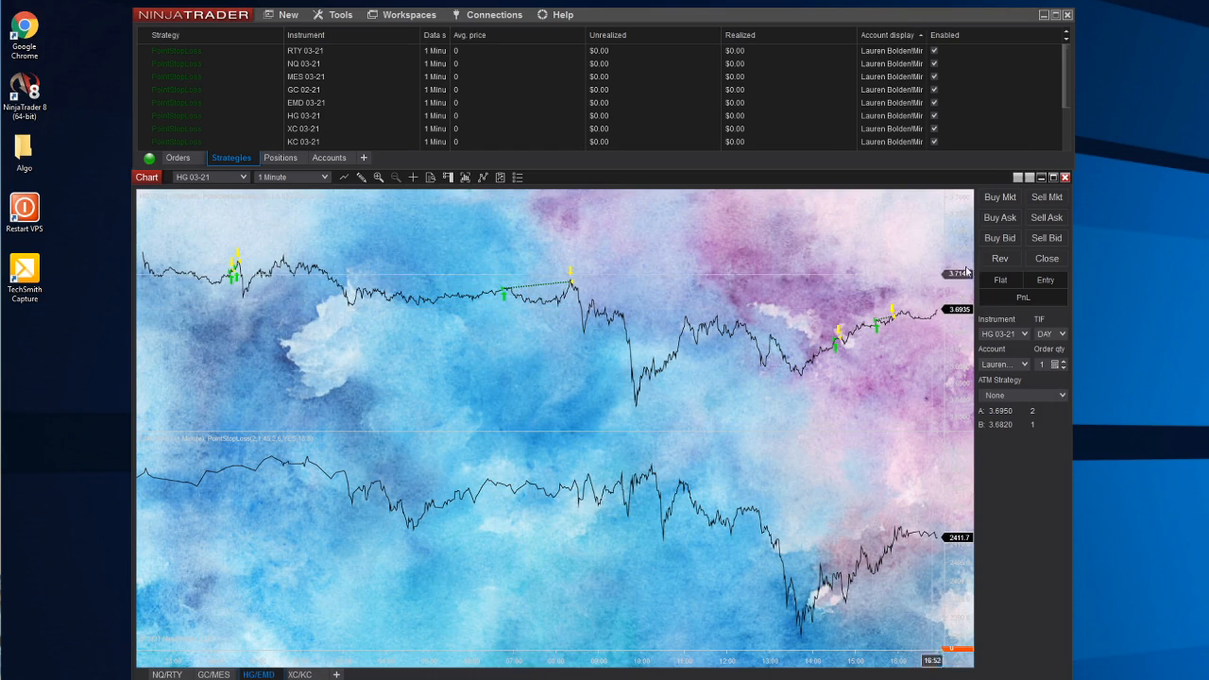
{"action": "mouse_move", "coordinate": [1122, 252]}
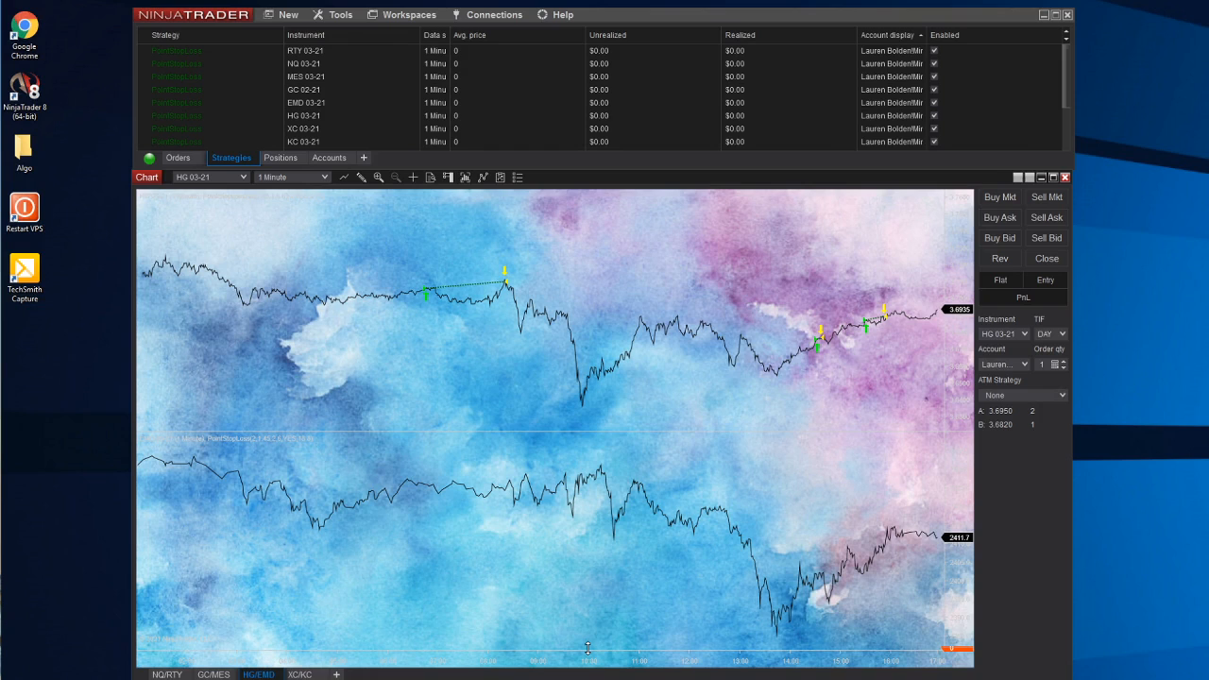
{"action": "mouse_move", "coordinate": [785, 274]}
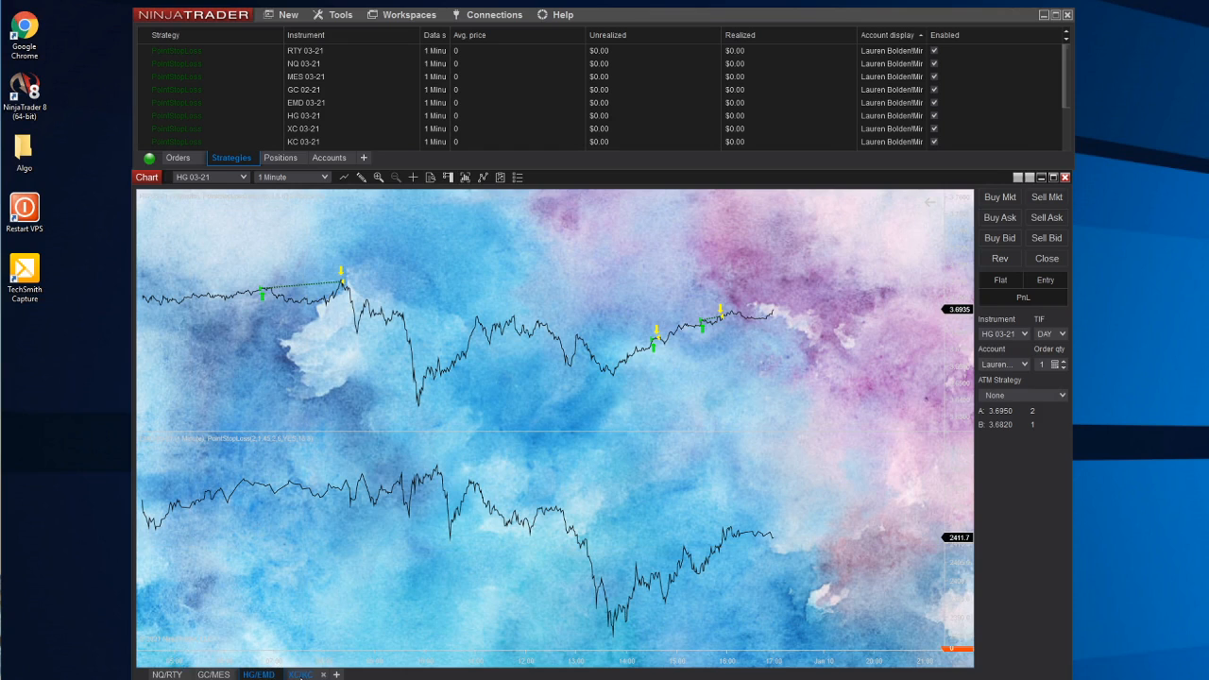
- View the fourth chart pair, then use the Control Center New menu to start a Trade Performance window
{"action": "left_click", "coordinate": [300, 672]}
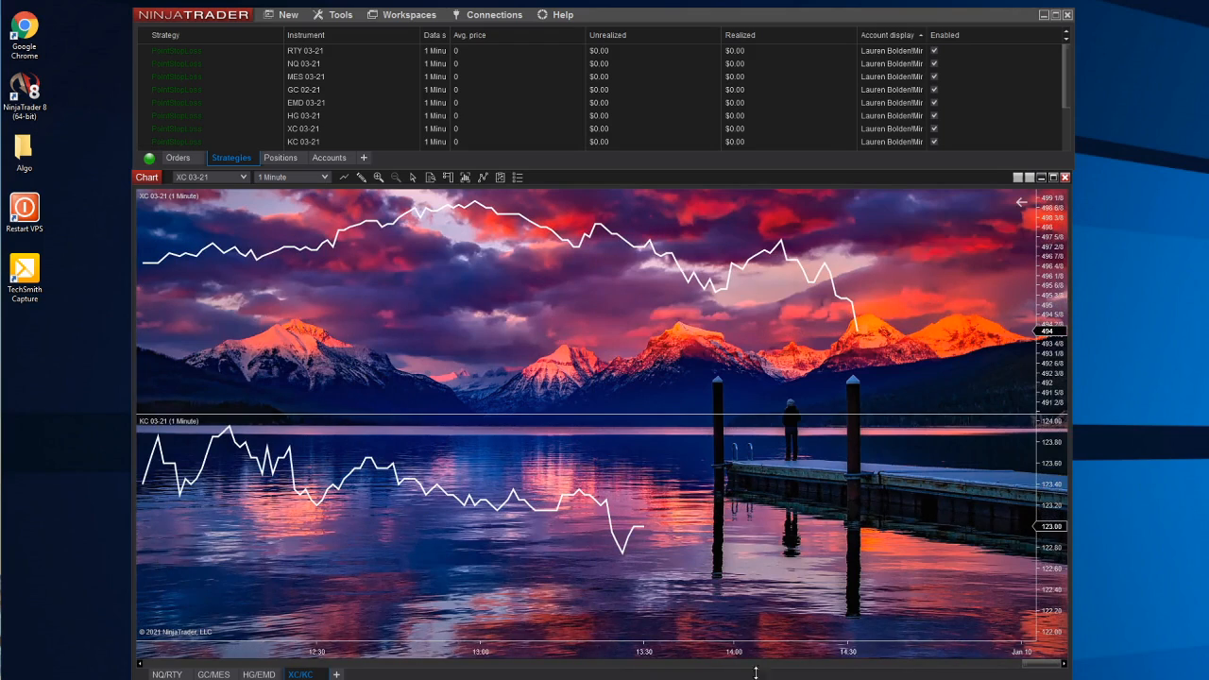
{"action": "mouse_move", "coordinate": [520, 630]}
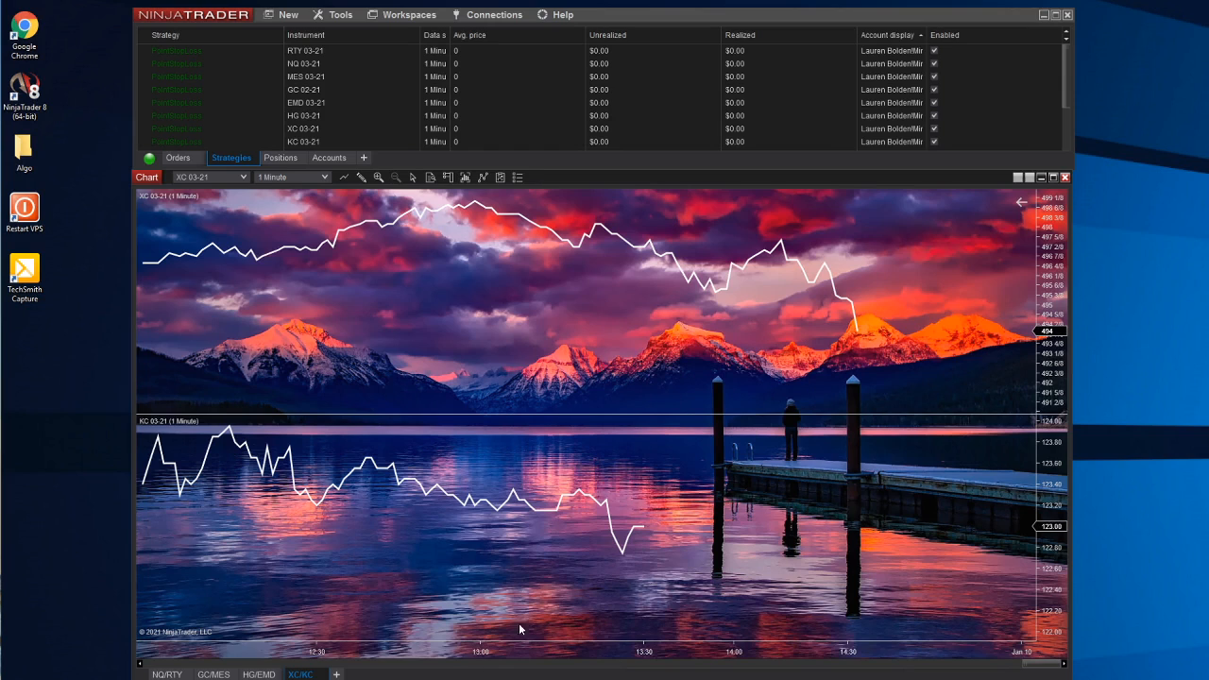
{"action": "mouse_move", "coordinate": [656, 547]}
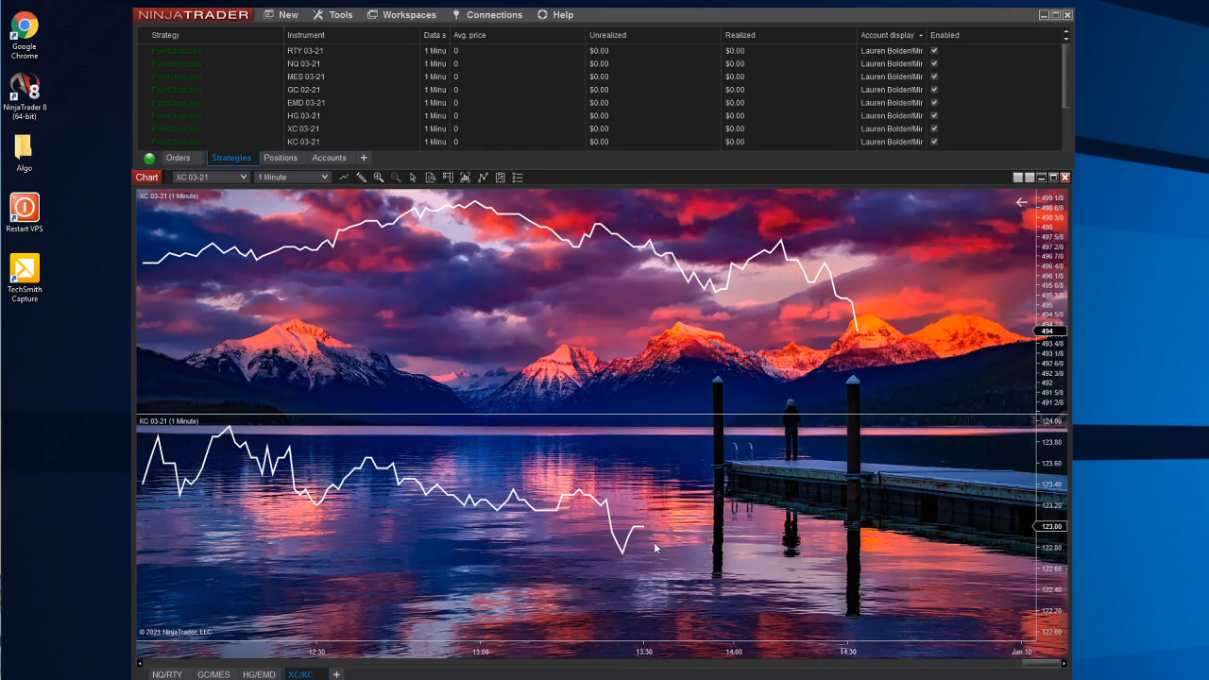
{"action": "mouse_move", "coordinate": [650, 676]}
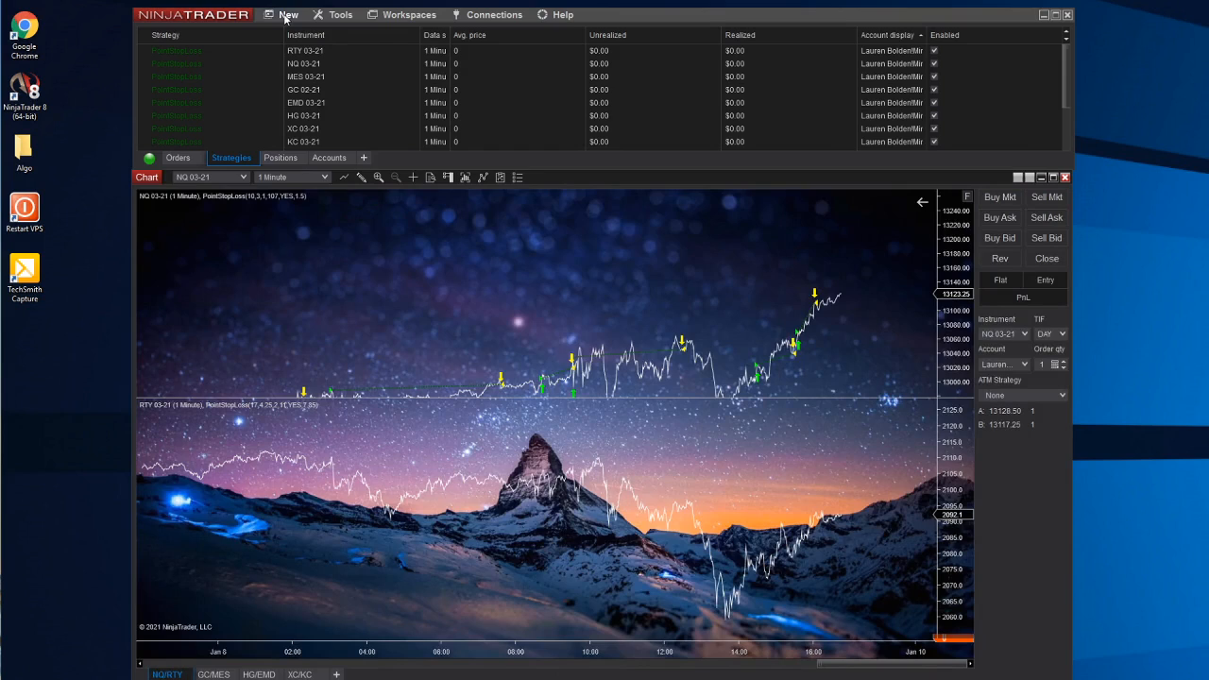
{"action": "left_click", "coordinate": [287, 15]}
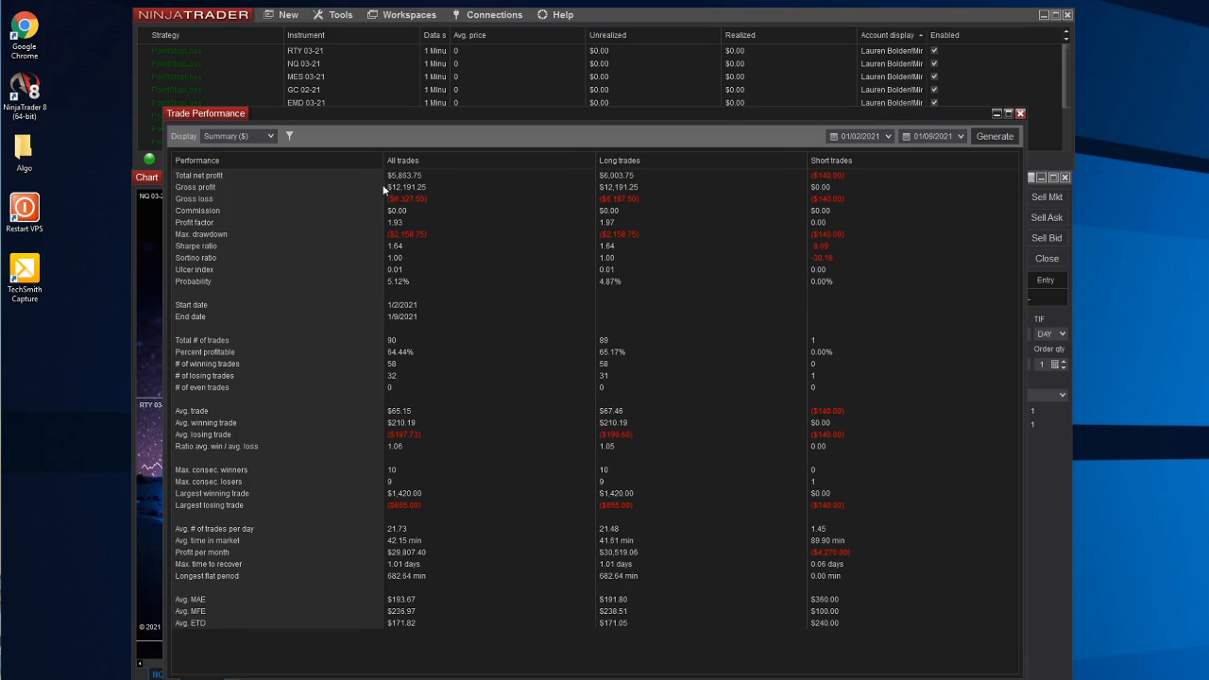
{"action": "mouse_move", "coordinate": [449, 179]}
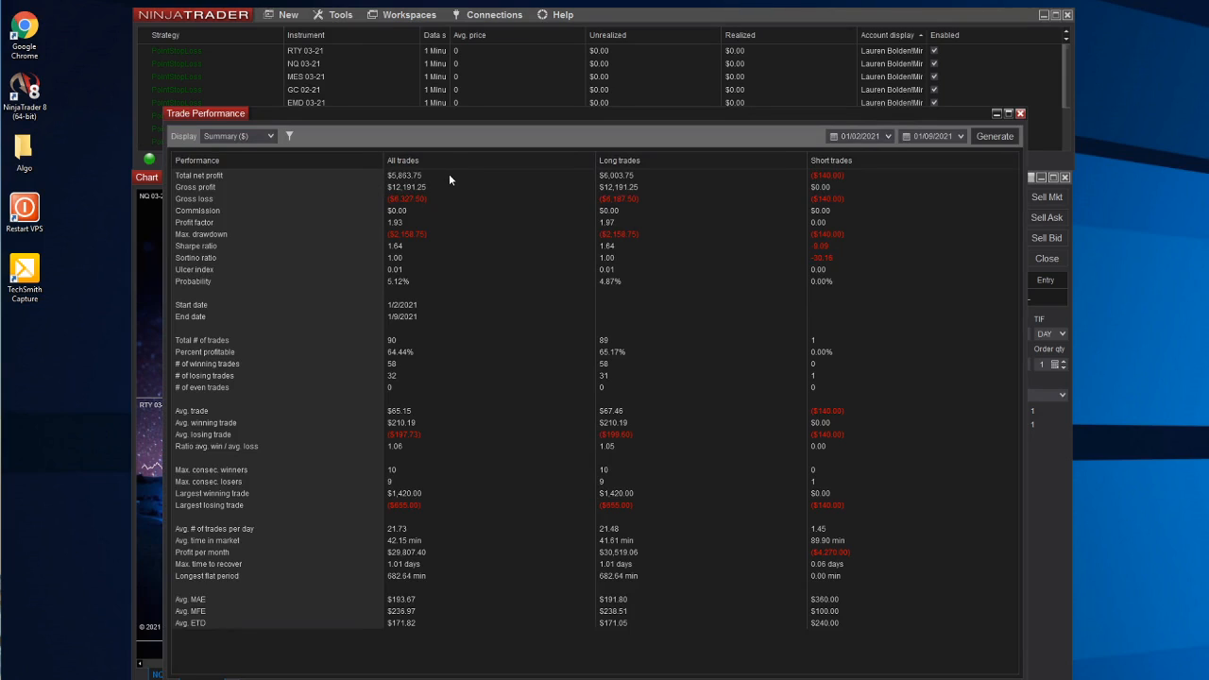
{"action": "mouse_move", "coordinate": [442, 181]}
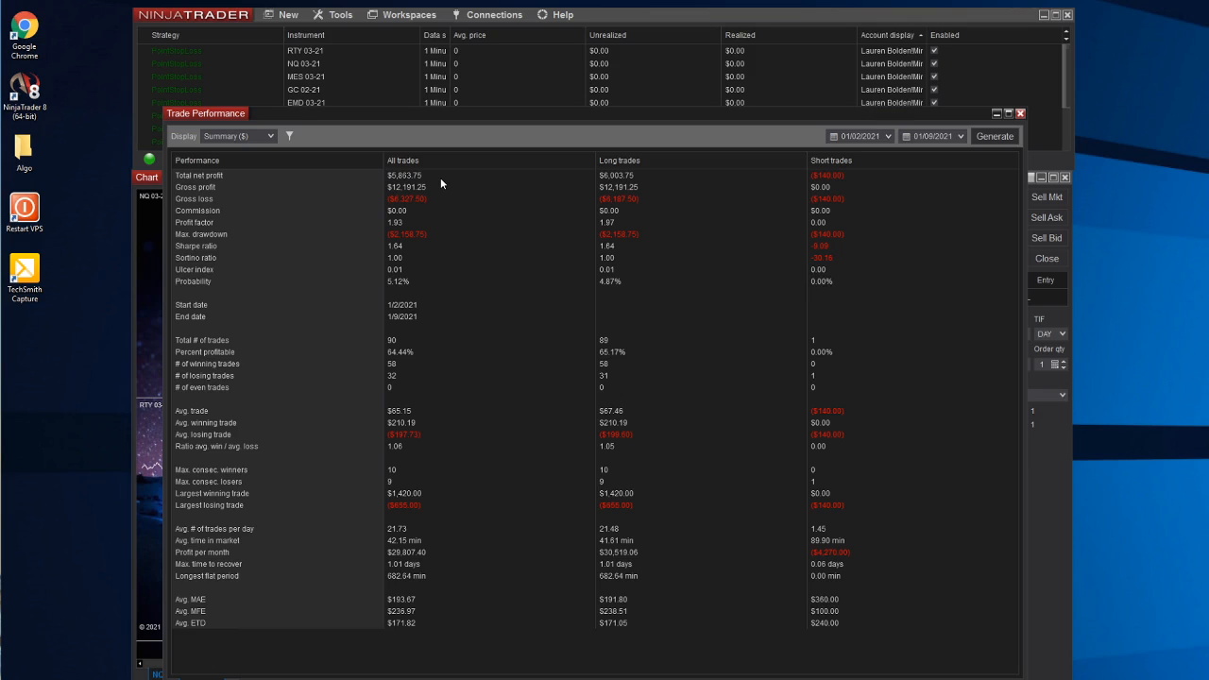
{"action": "mouse_move", "coordinate": [393, 362]}
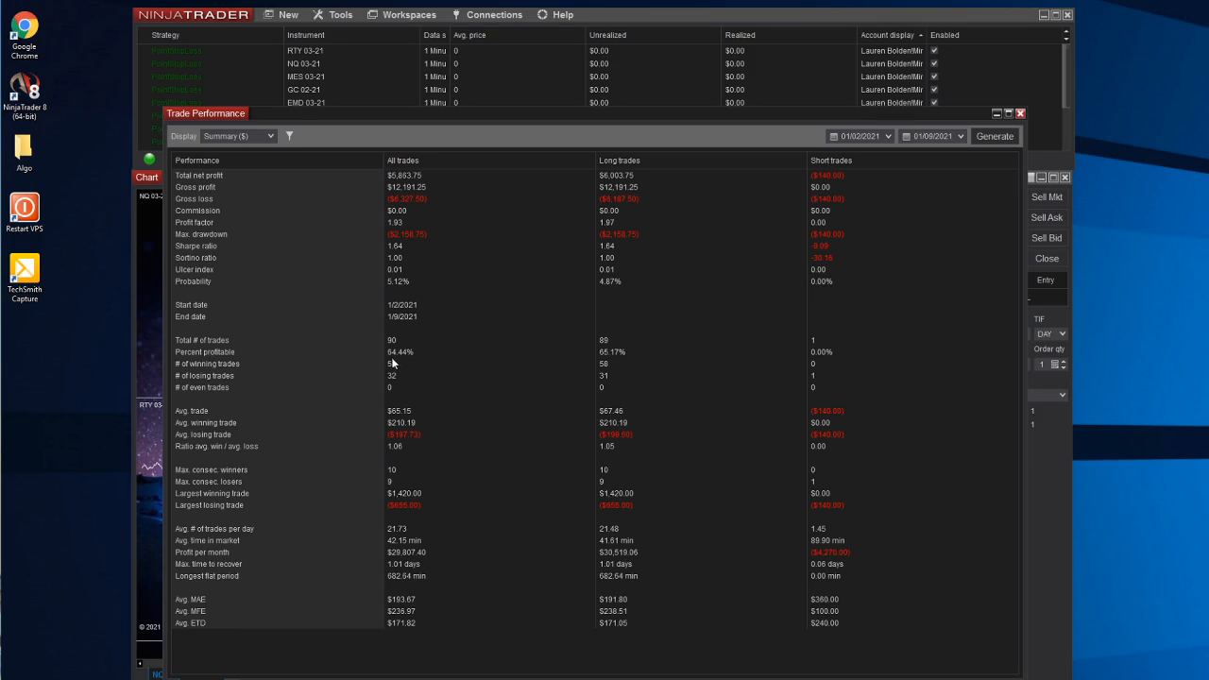
{"action": "mouse_move", "coordinate": [435, 385]}
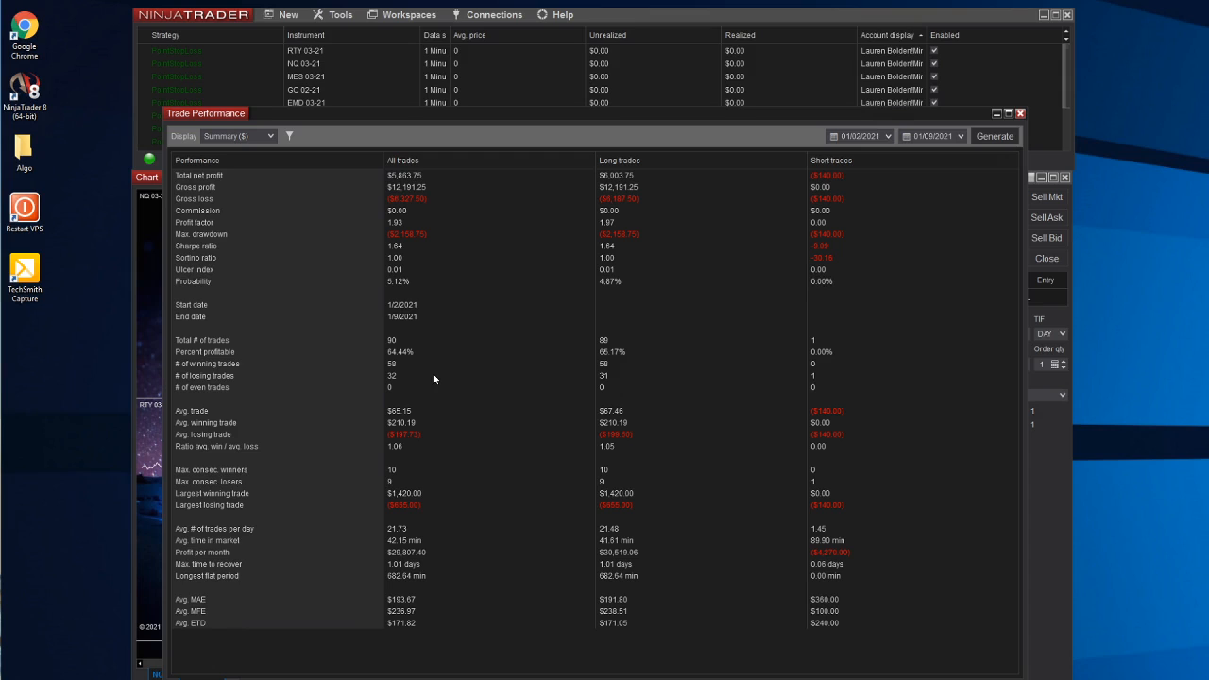
{"action": "mouse_move", "coordinate": [431, 325]}
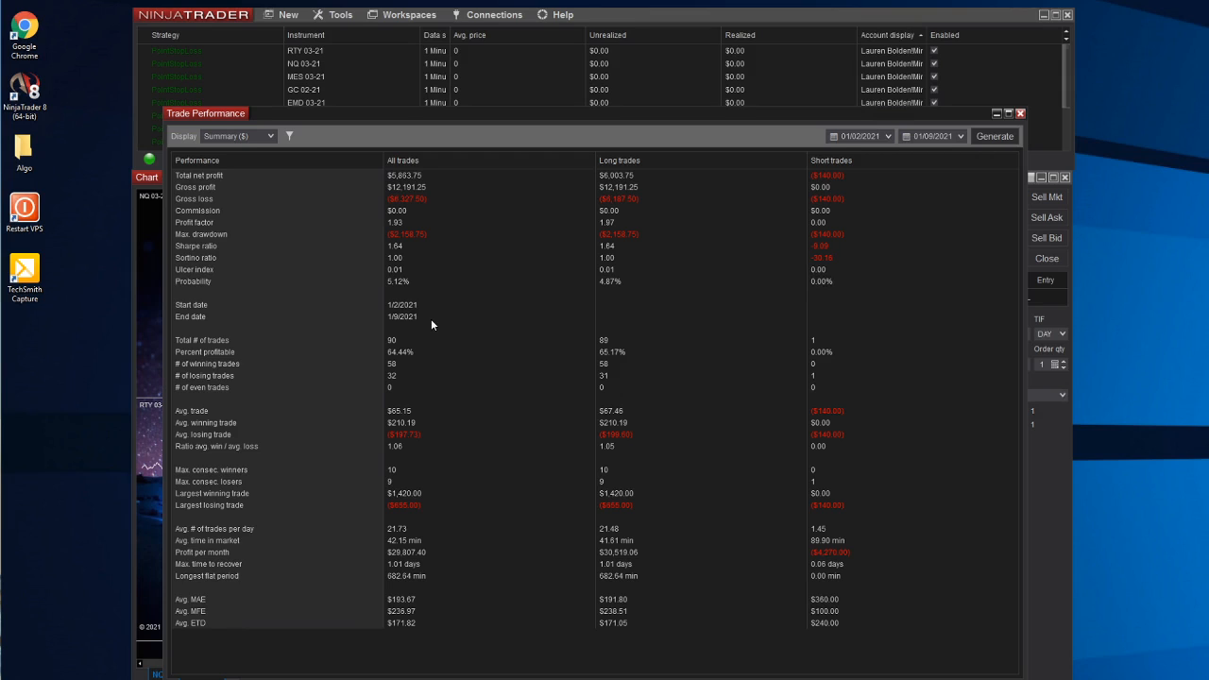
{"action": "mouse_move", "coordinate": [431, 330]}
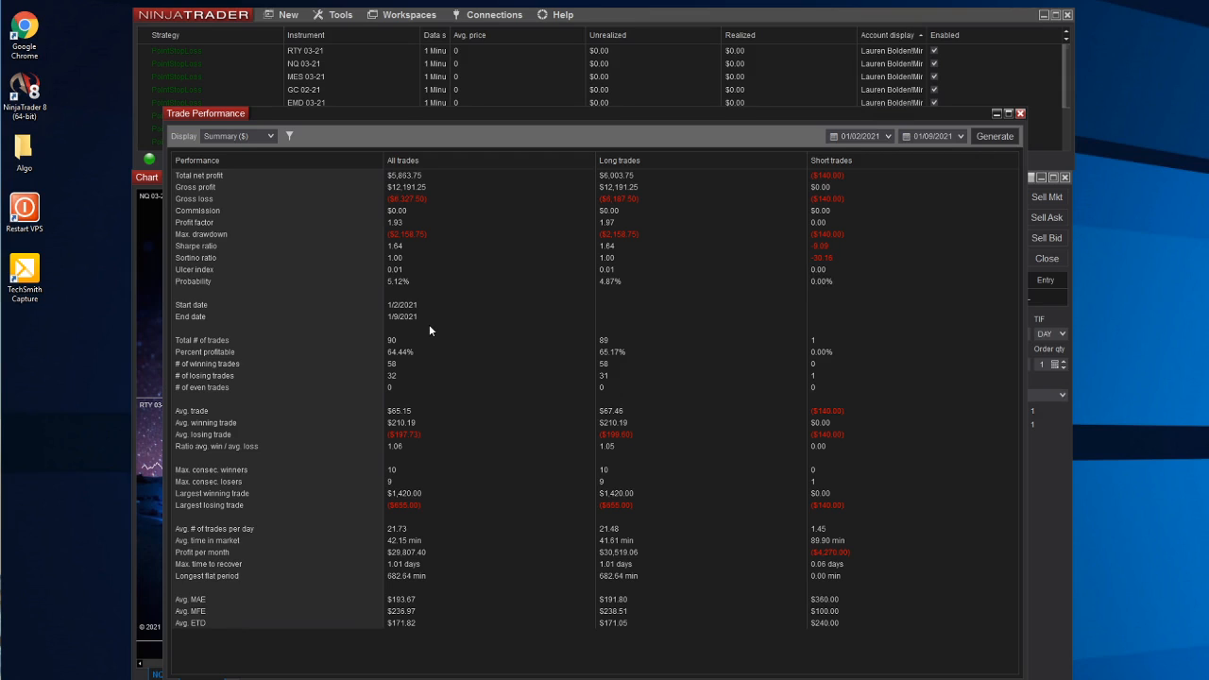
{"action": "mouse_move", "coordinate": [400, 410]}
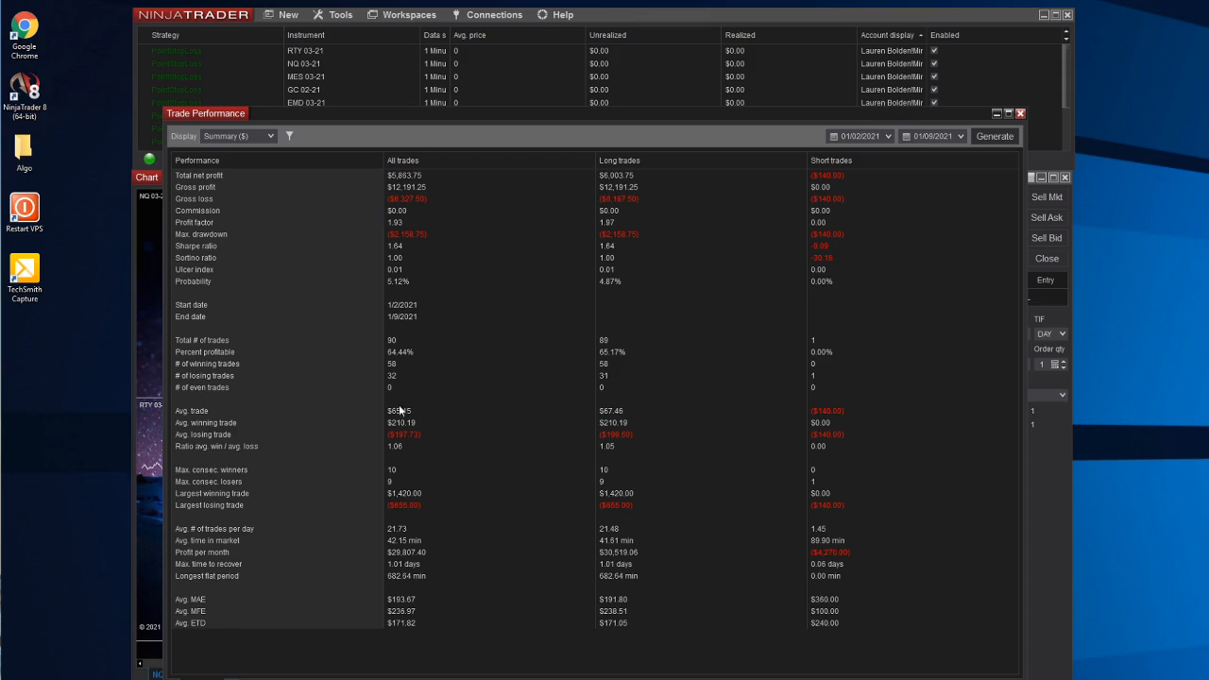
{"action": "mouse_move", "coordinate": [1146, 287]}
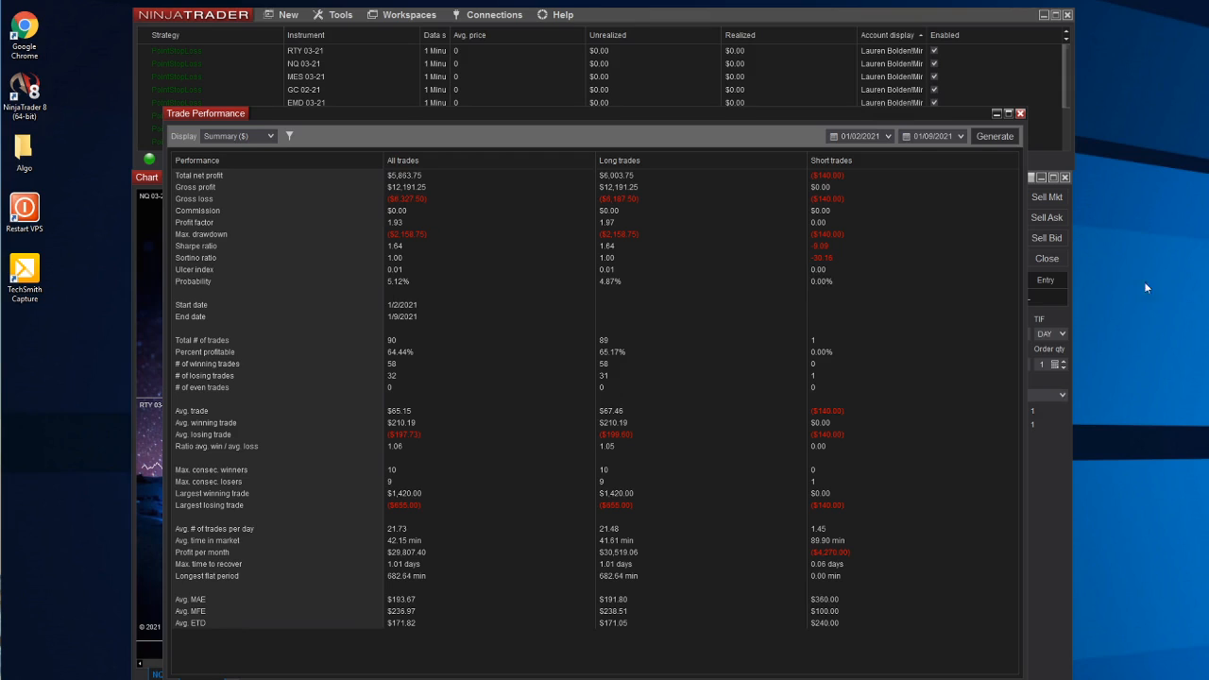
{"action": "mouse_move", "coordinate": [1020, 113]}
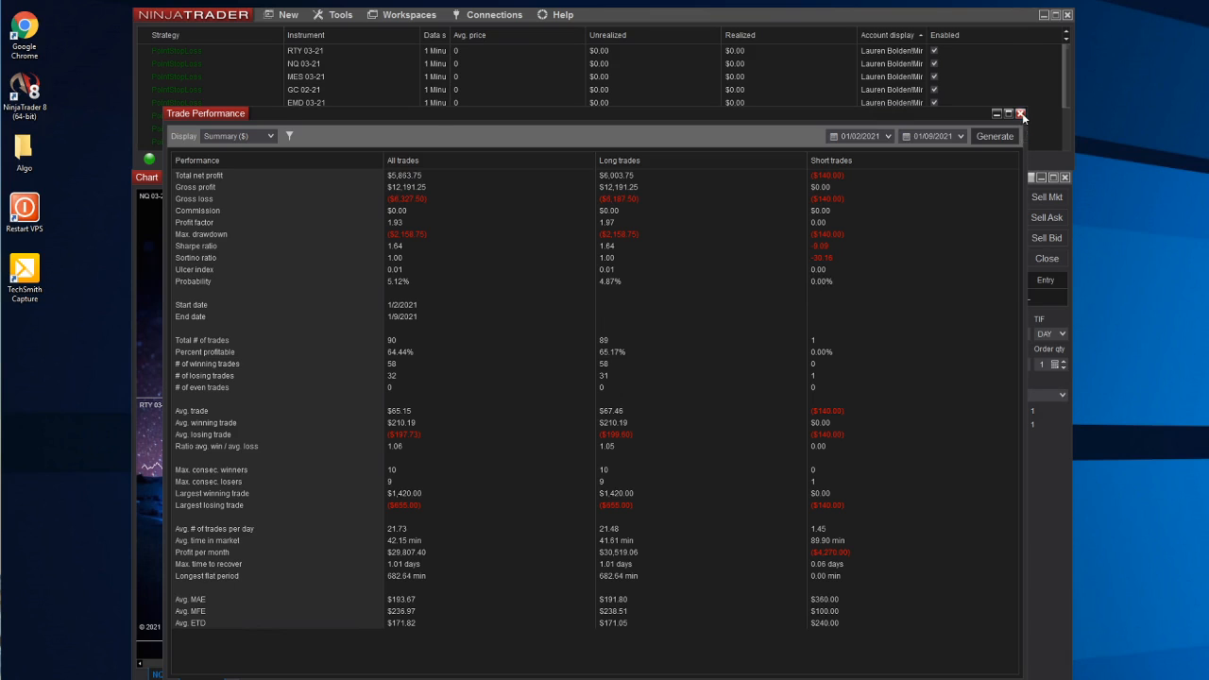
- Close Trade Performance and browse the #algo_faq channel's pinned checklist and setup video
{"action": "left_click", "coordinate": [1019, 113]}
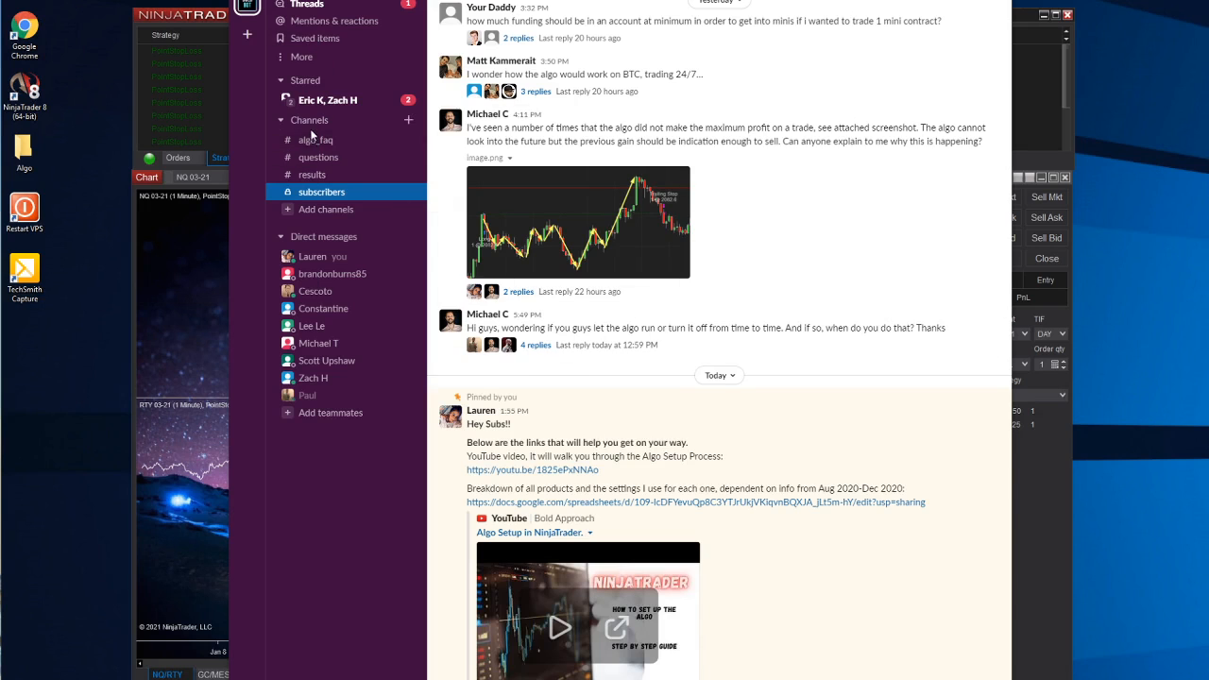
{"action": "left_click", "coordinate": [315, 140]}
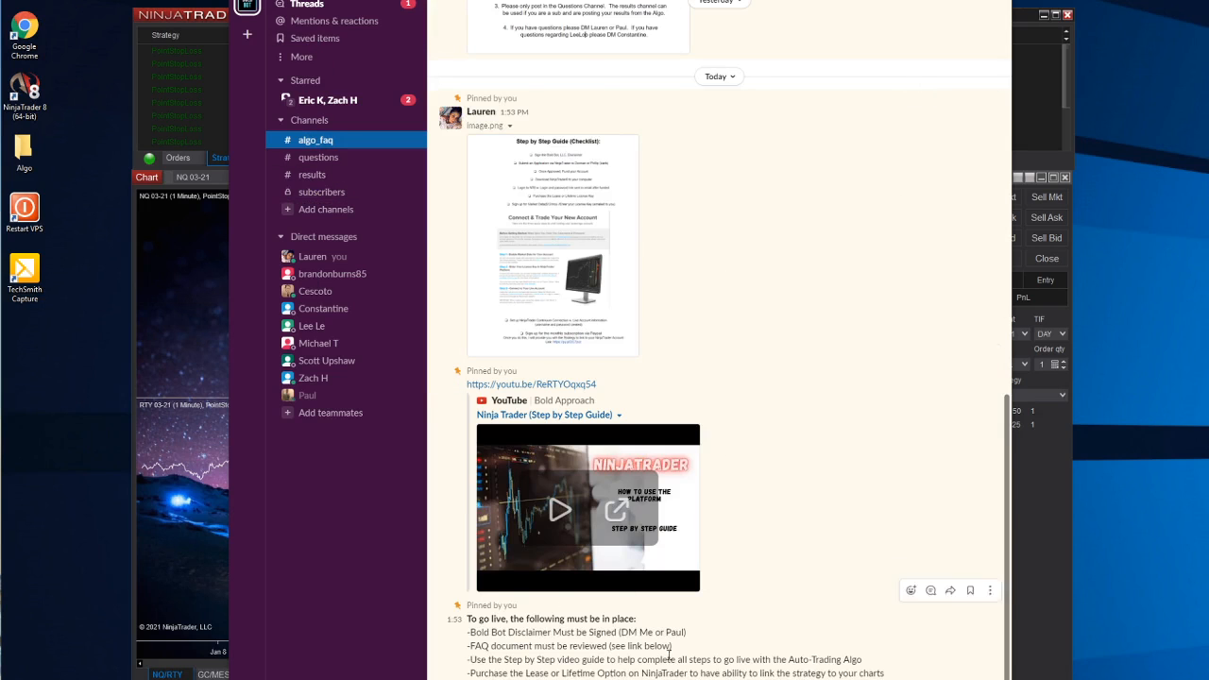
{"action": "scroll", "scroll_direction": "down", "scroll_amount": 3}
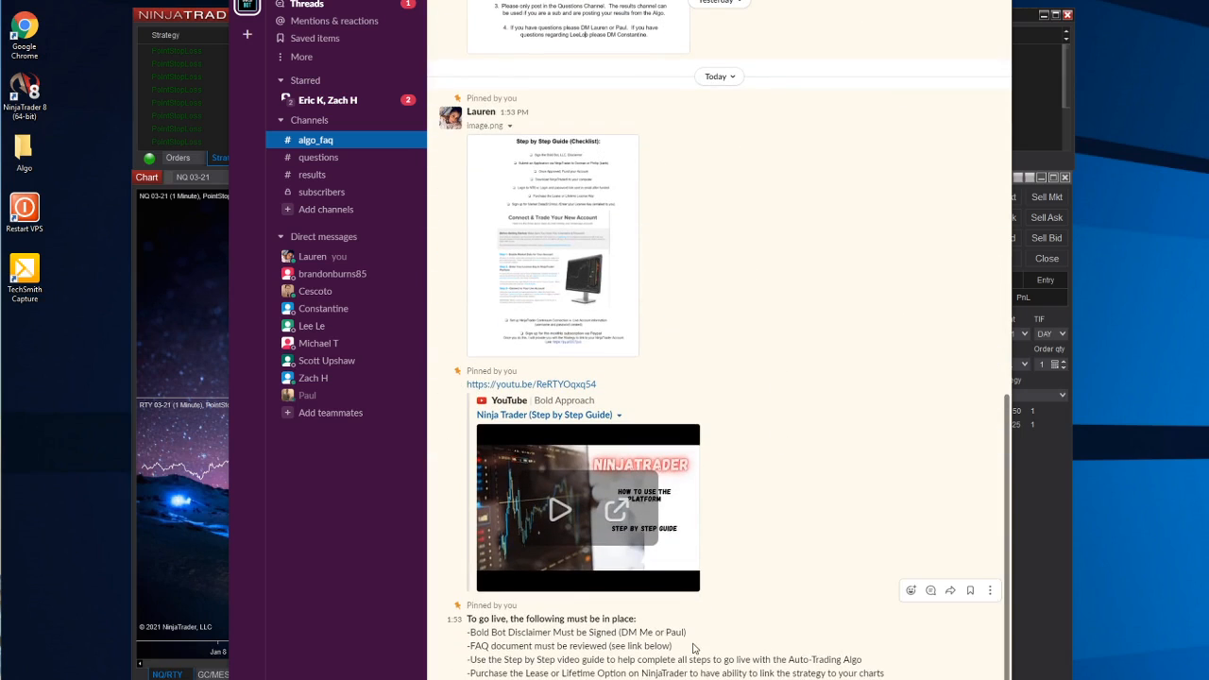
{"action": "left_click", "coordinate": [551, 246]}
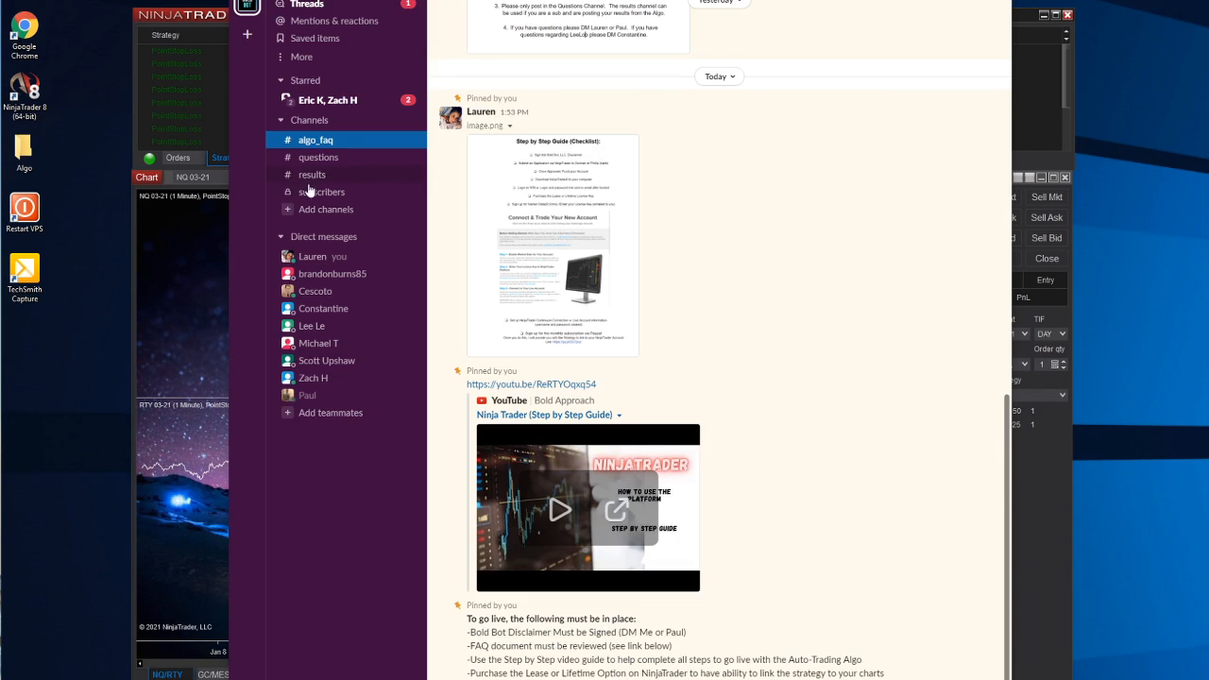
- Return to the #subscribers channel and scroll through member trade discussions
{"action": "left_click", "coordinate": [321, 193]}
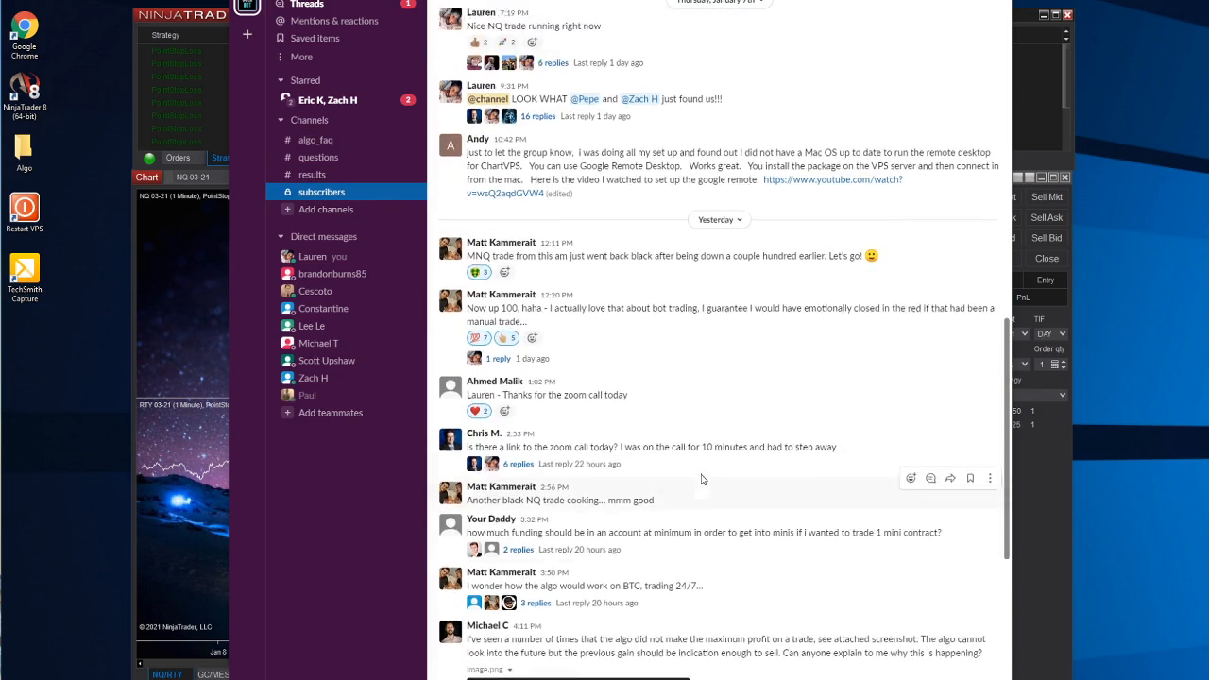
{"action": "scroll", "scroll_direction": "up", "scroll_amount": 3}
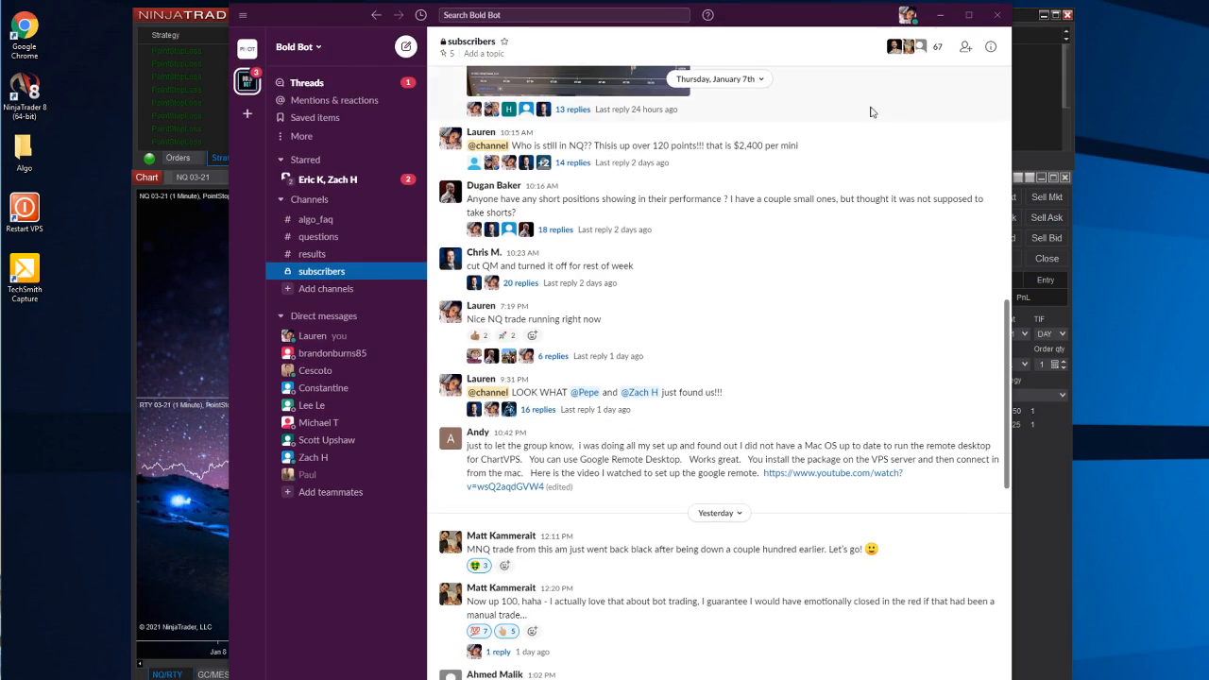
{"action": "mouse_move", "coordinate": [770, 30]}
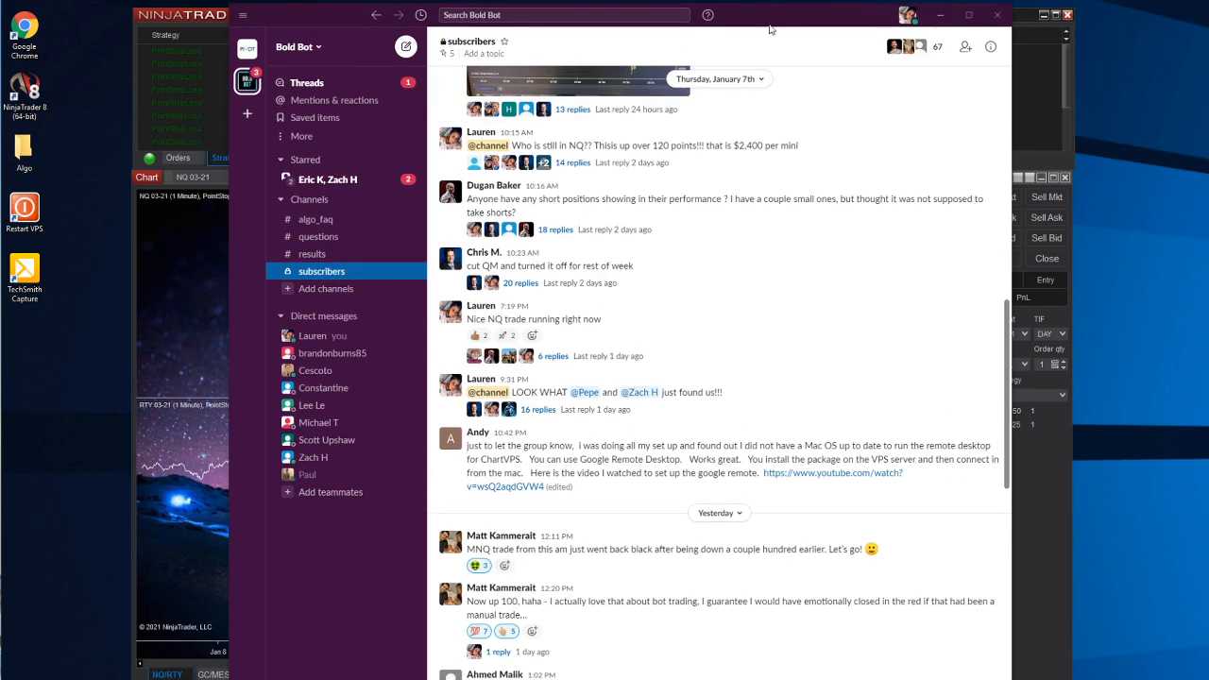
{"action": "scroll", "scroll_direction": "down", "scroll_amount": 3}
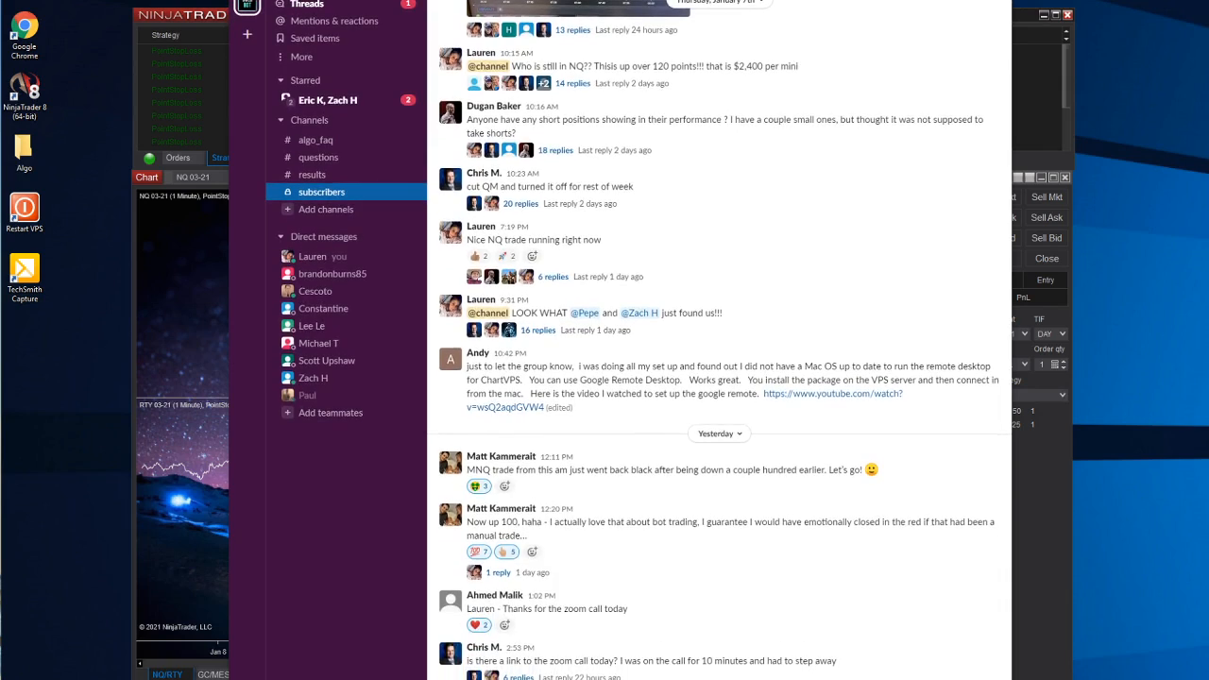
{"action": "scroll", "scroll_direction": "down", "scroll_amount": 3}
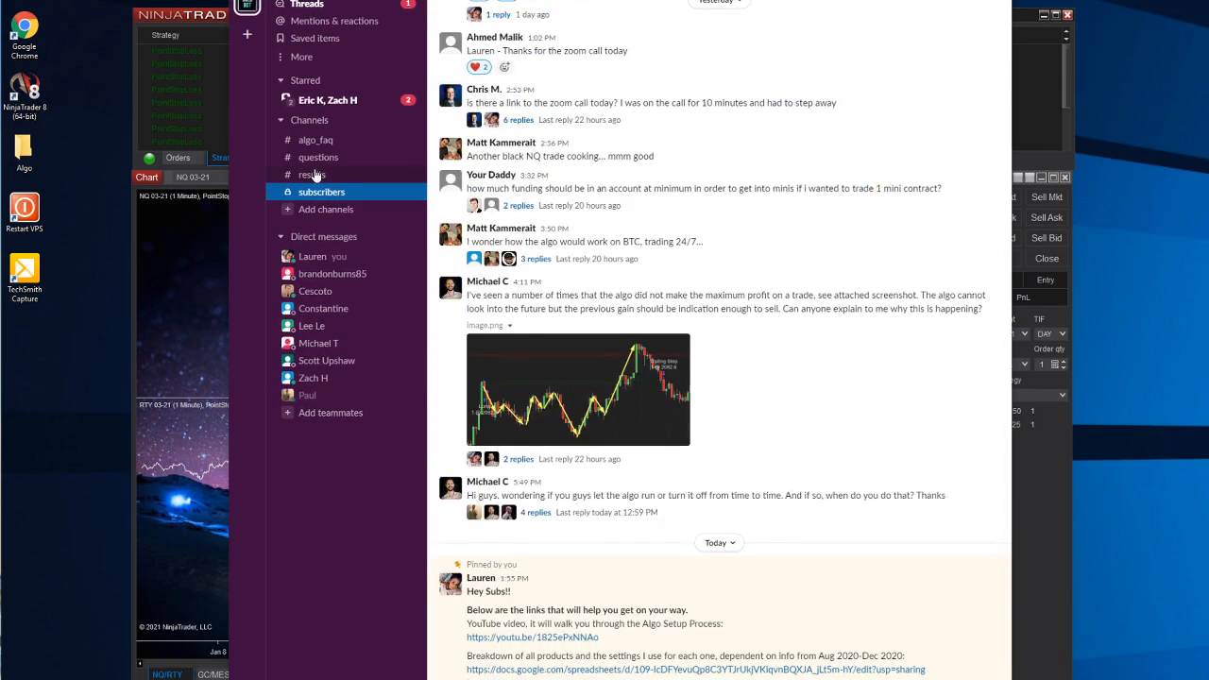
- Browse the #results channel's member profit screenshots, then return to the NQ and RTY charts
{"action": "left_click", "coordinate": [312, 174]}
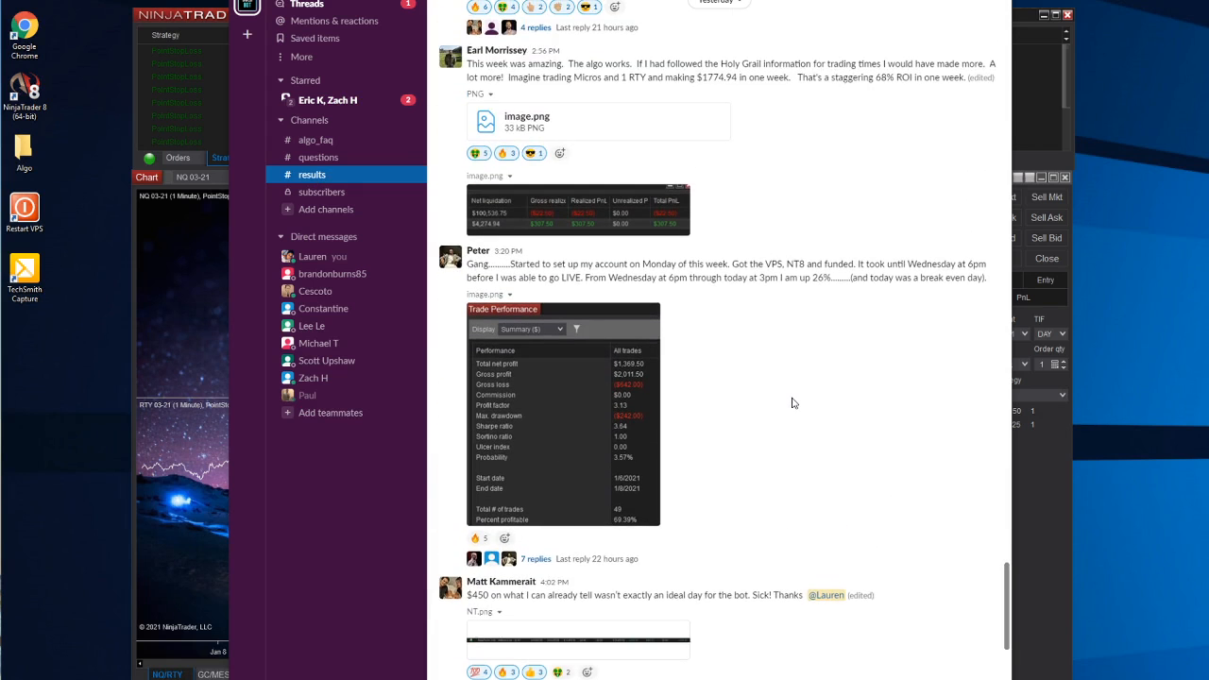
{"action": "scroll", "scroll_direction": "down", "scroll_amount": 3}
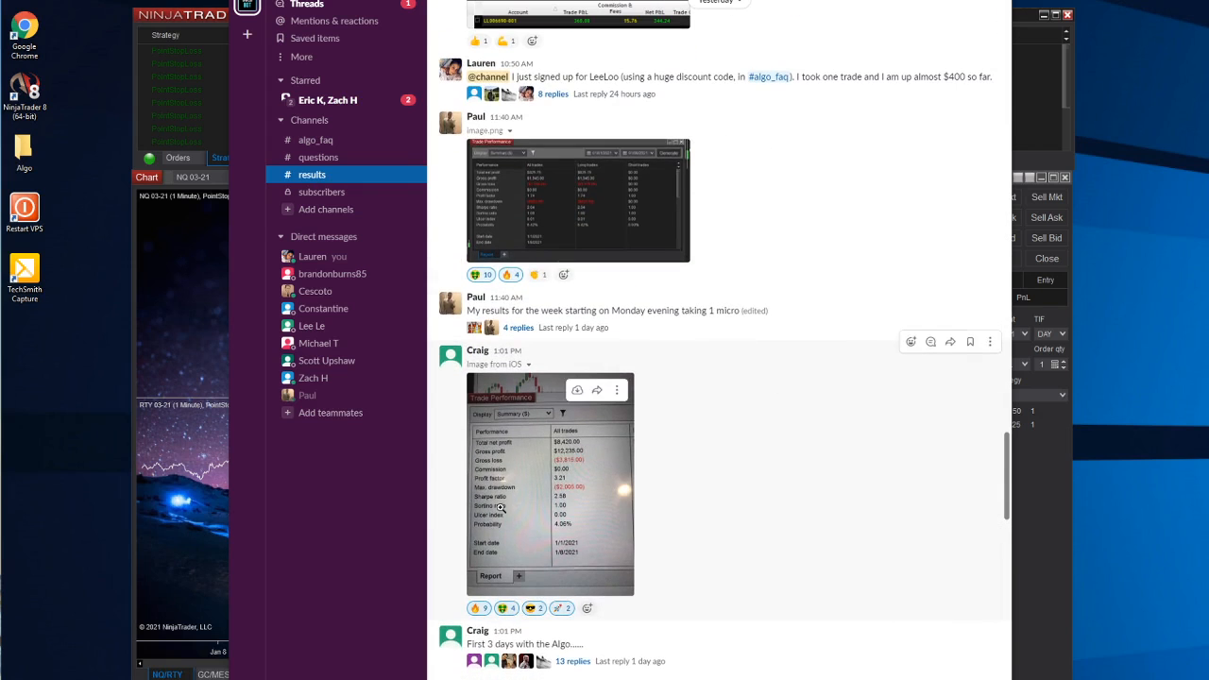
{"action": "left_click", "coordinate": [551, 483]}
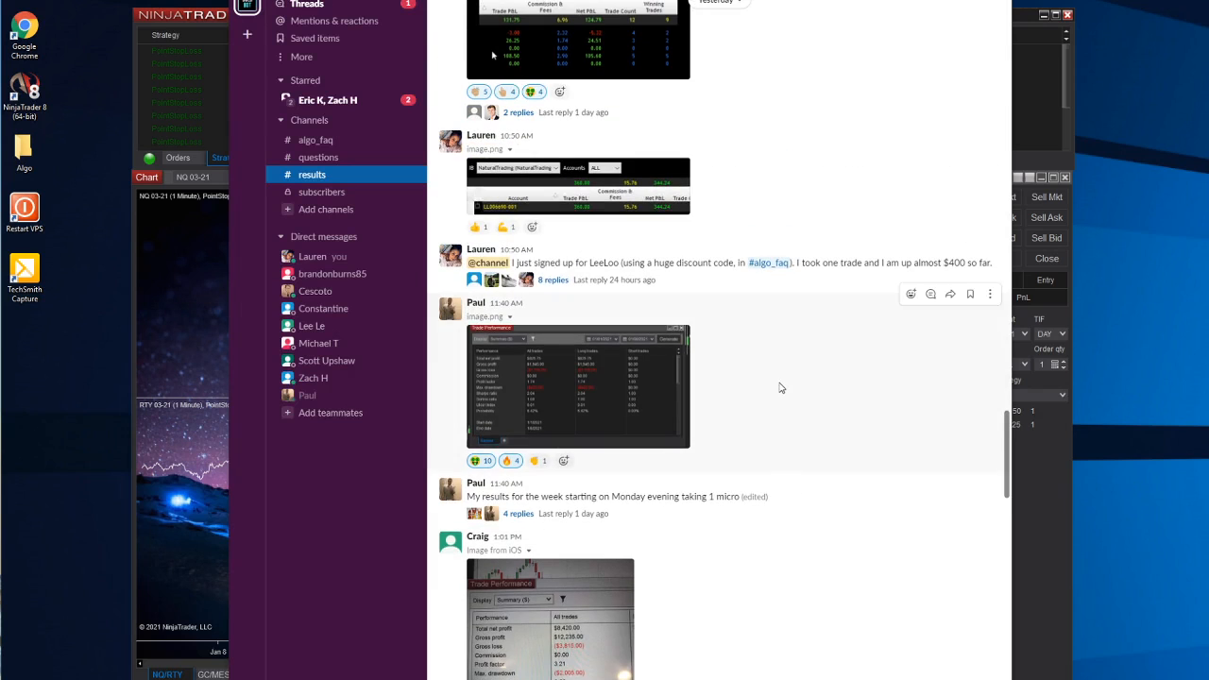
{"action": "scroll", "scroll_direction": "down", "scroll_amount": 3}
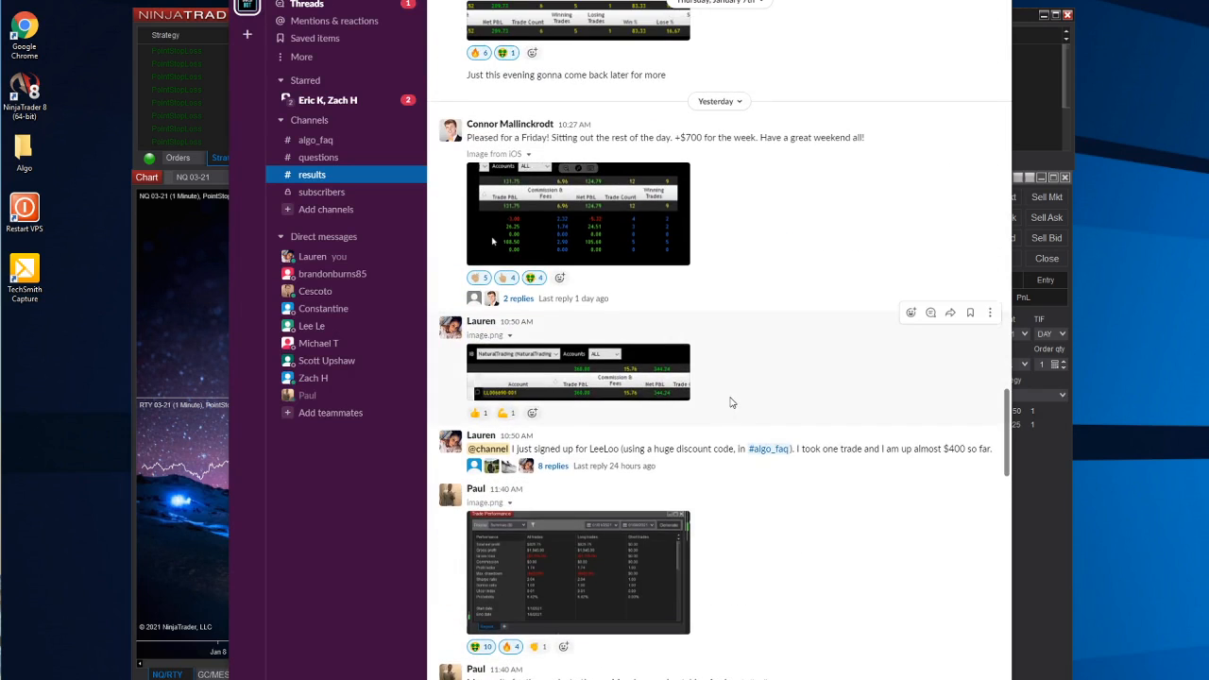
{"action": "scroll", "scroll_direction": "down", "scroll_amount": 3}
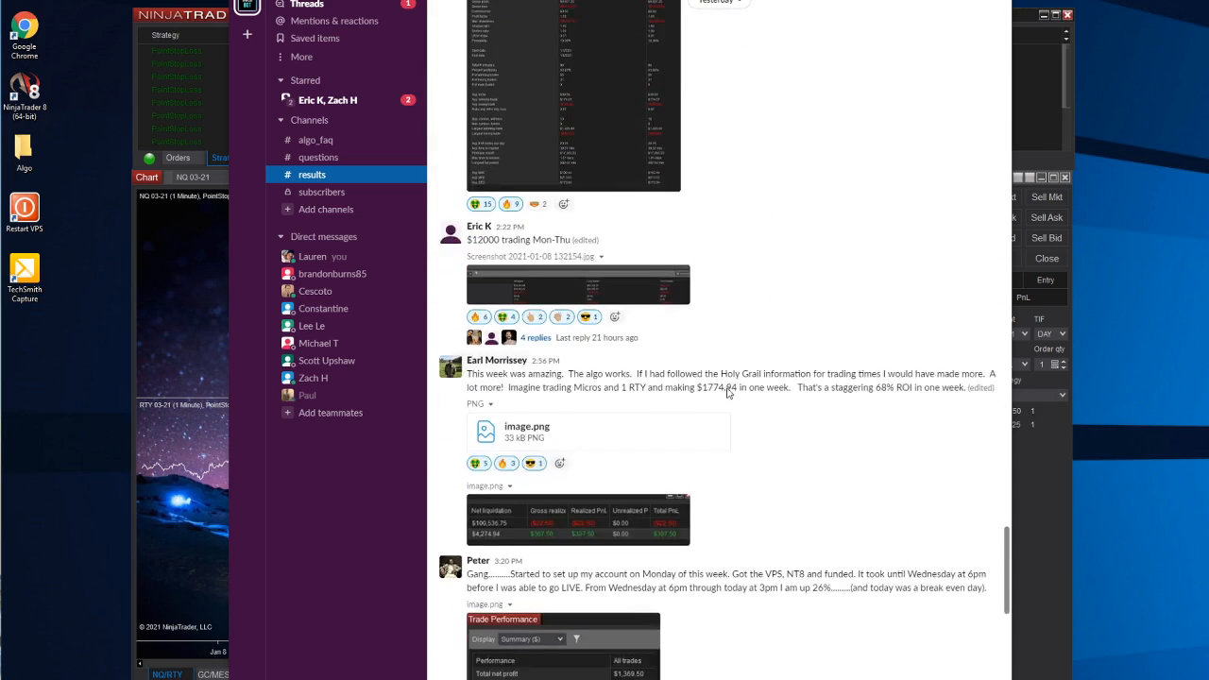
{"action": "scroll", "scroll_direction": "down", "scroll_amount": 3}
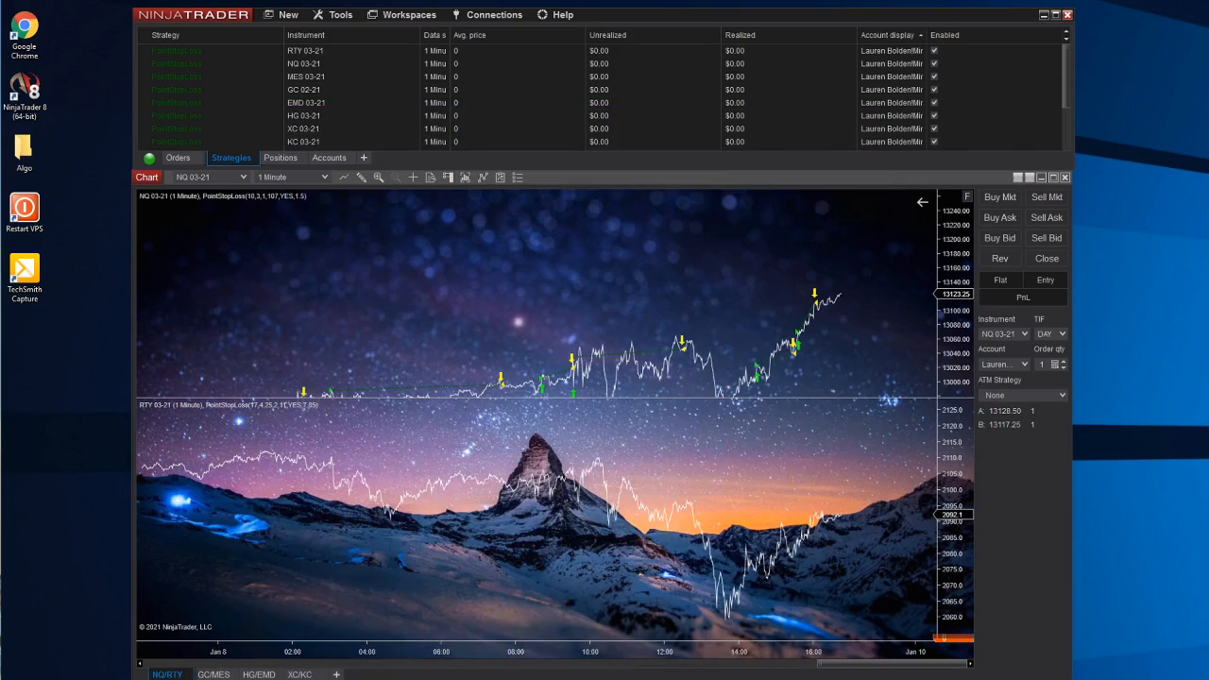
{"action": "mouse_move", "coordinate": [1167, 331]}
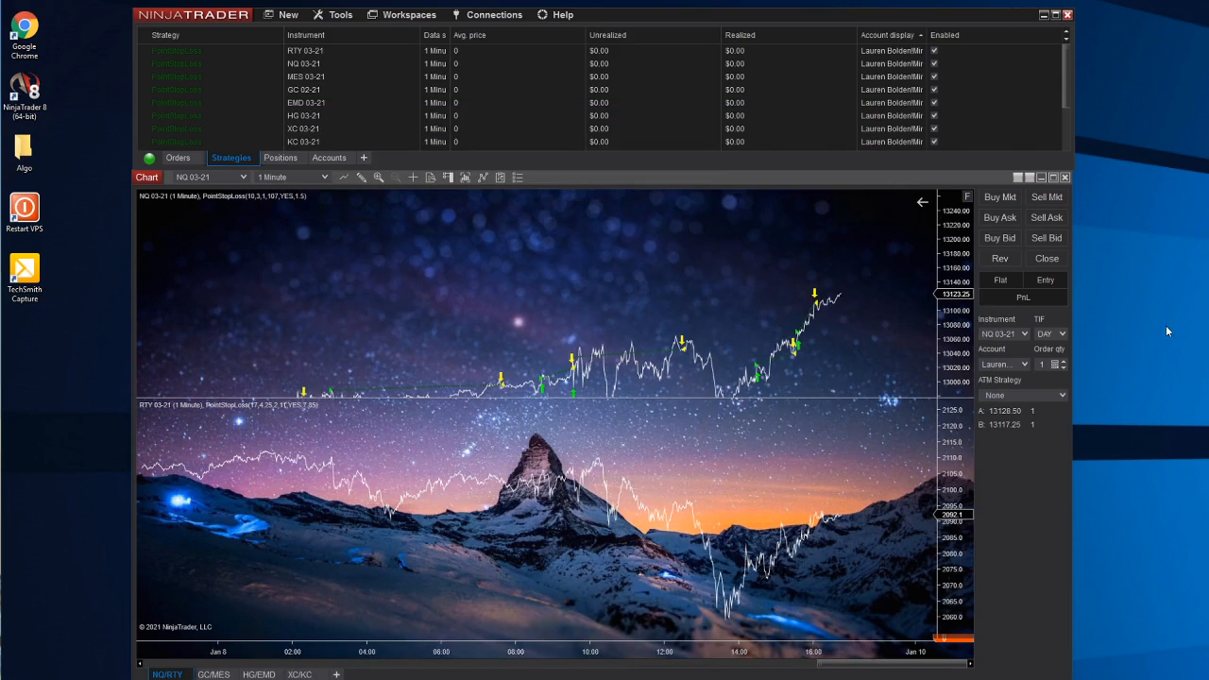